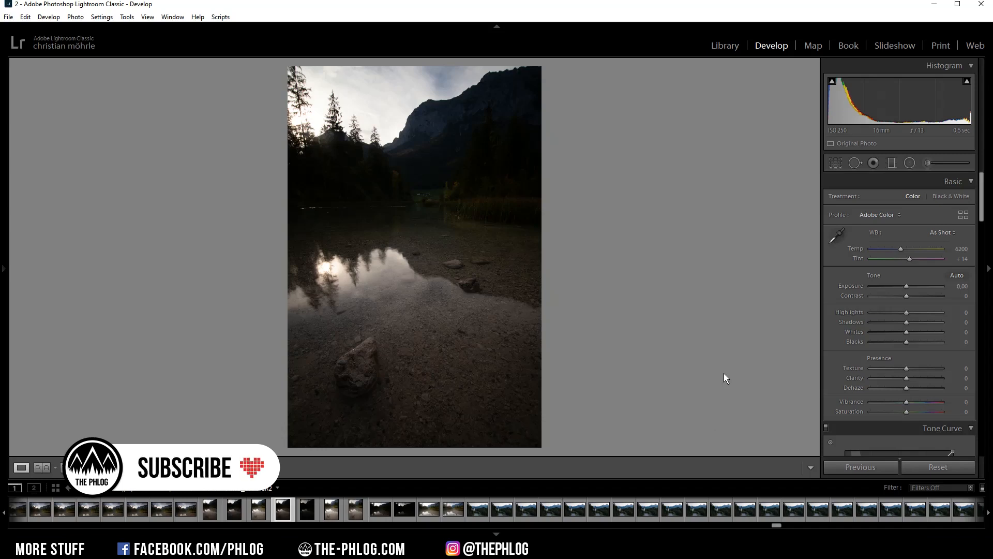
mouse_move(688, 331)
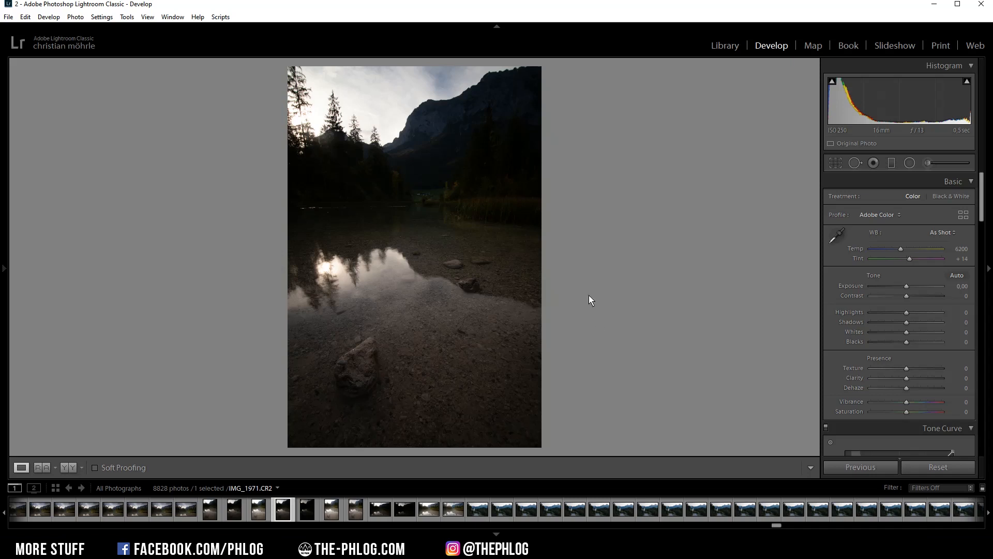
mouse_move(603, 294)
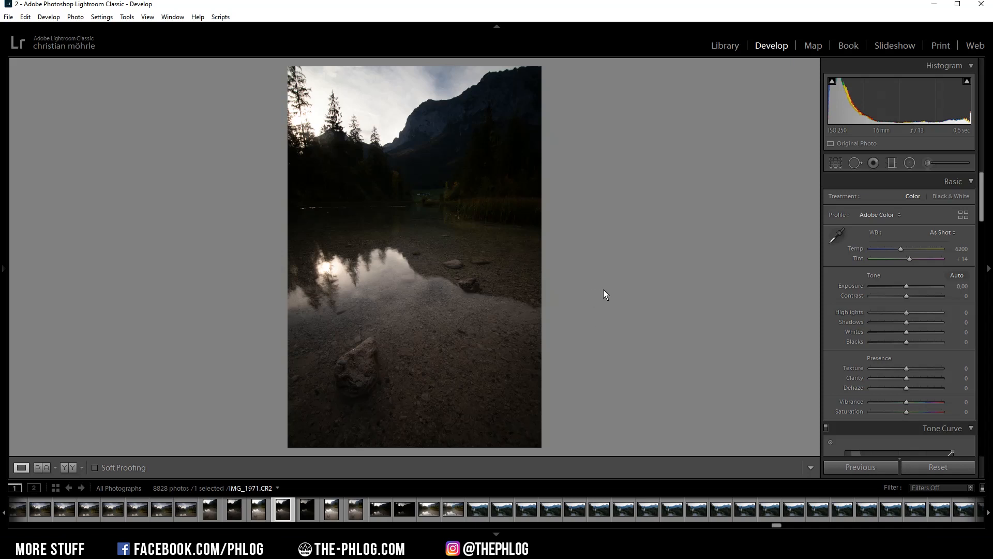
mouse_move(607, 303)
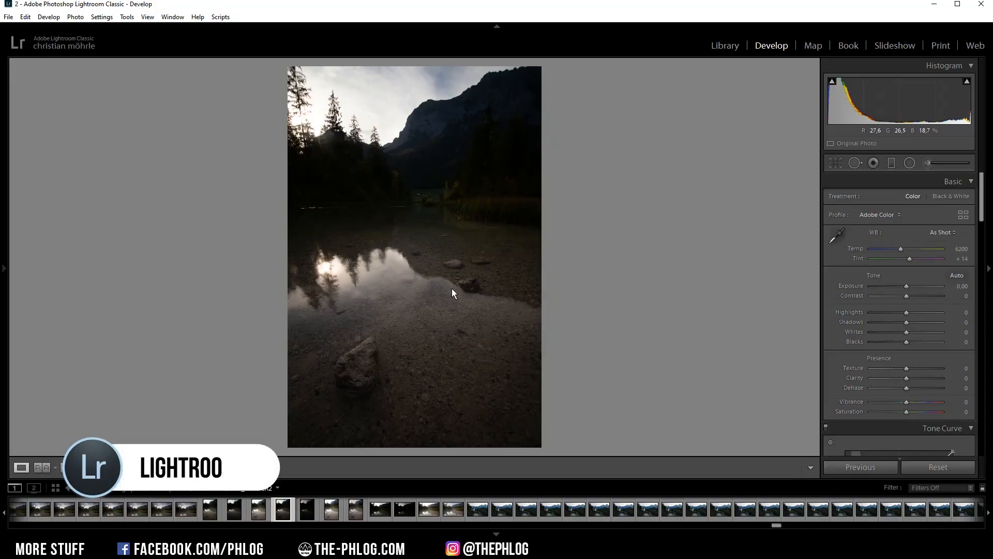
mouse_move(393, 266)
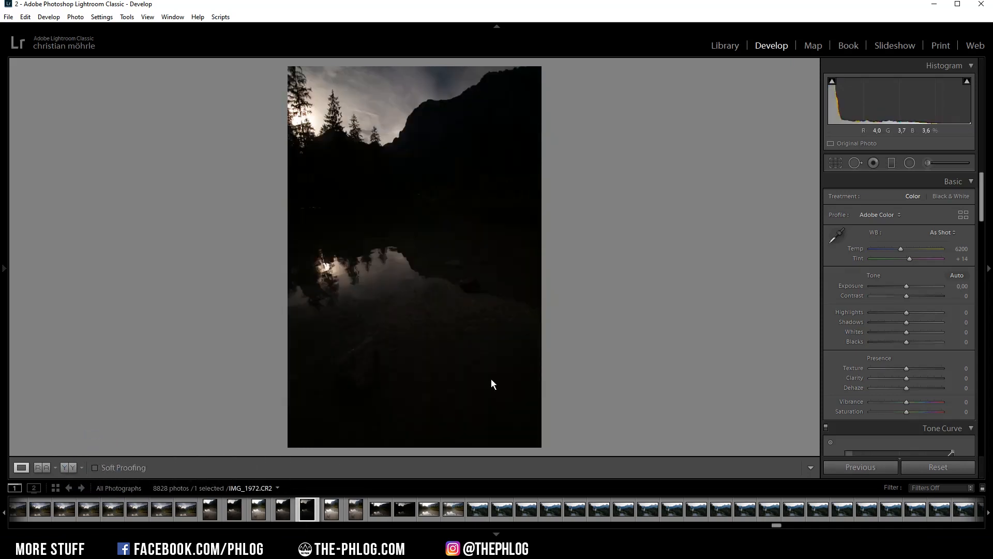
View the darker bracketed exposure of the lake scene in the filmstrip.
left_click(330, 508)
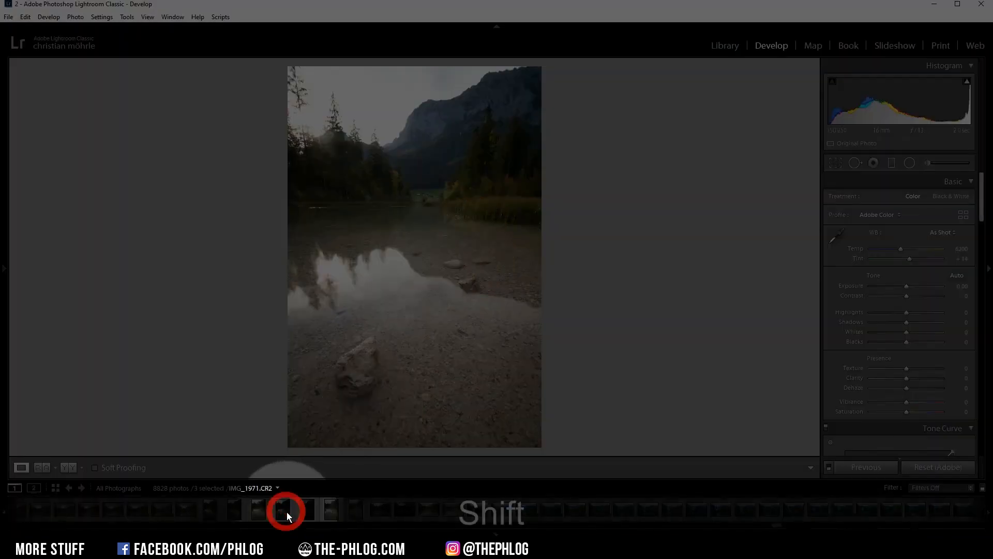
Merge the selected brackets via Photo Merge > HDR with Auto Settings enabled.
right_click(285, 510)
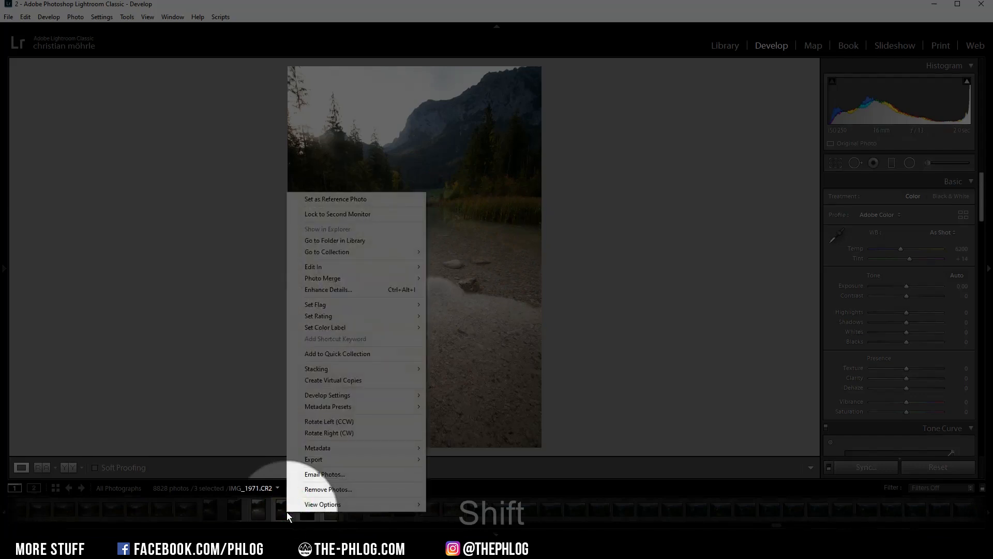
mouse_move(312, 266)
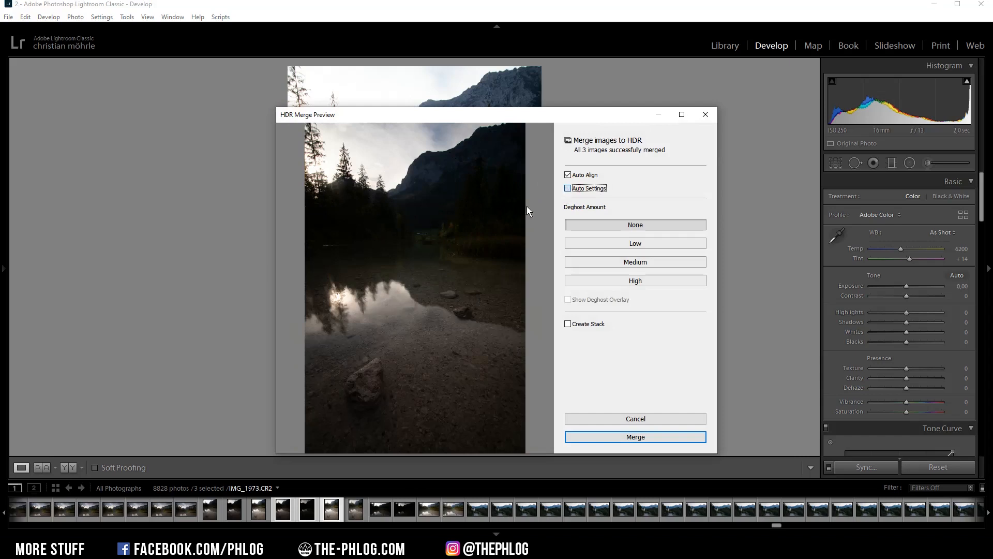
left_click(568, 189)
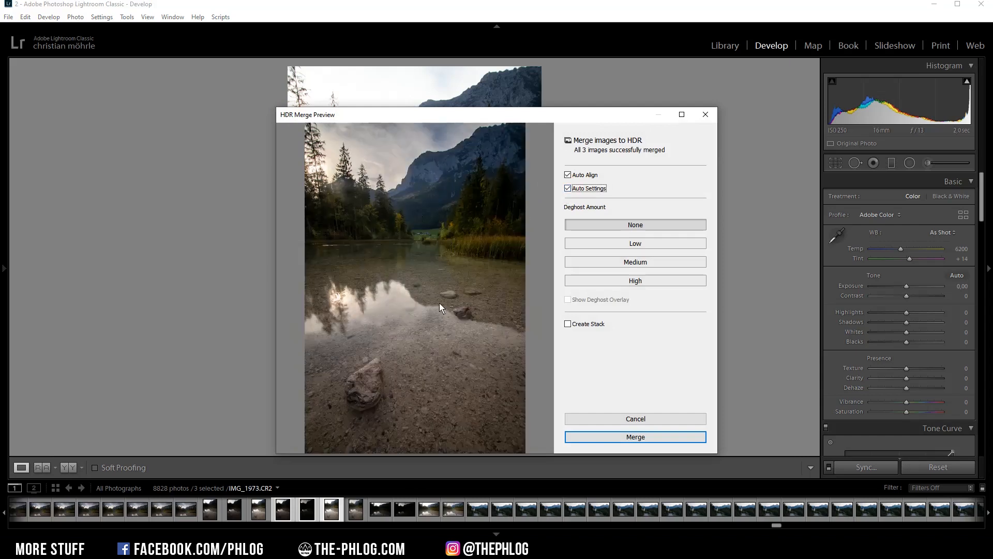
mouse_move(425, 238)
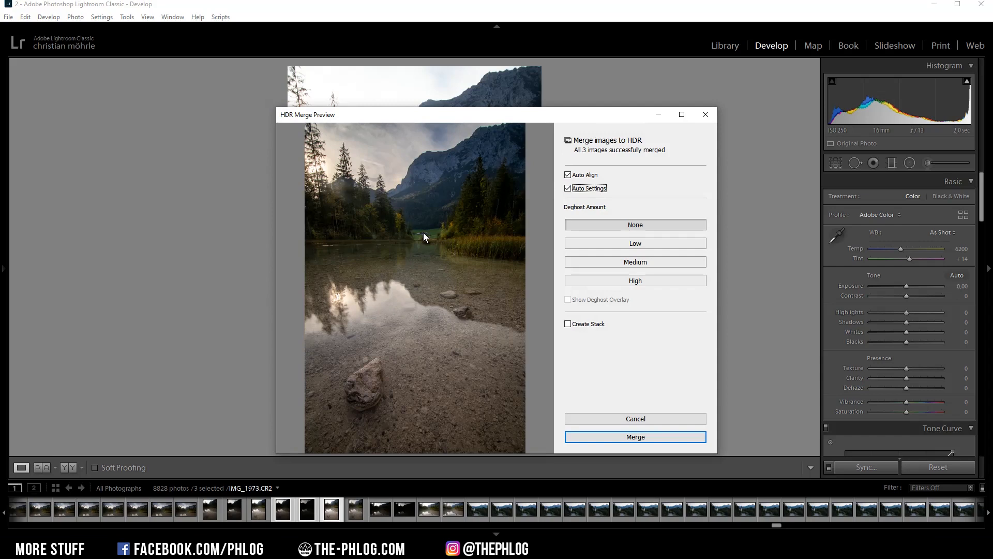
mouse_move(345, 207)
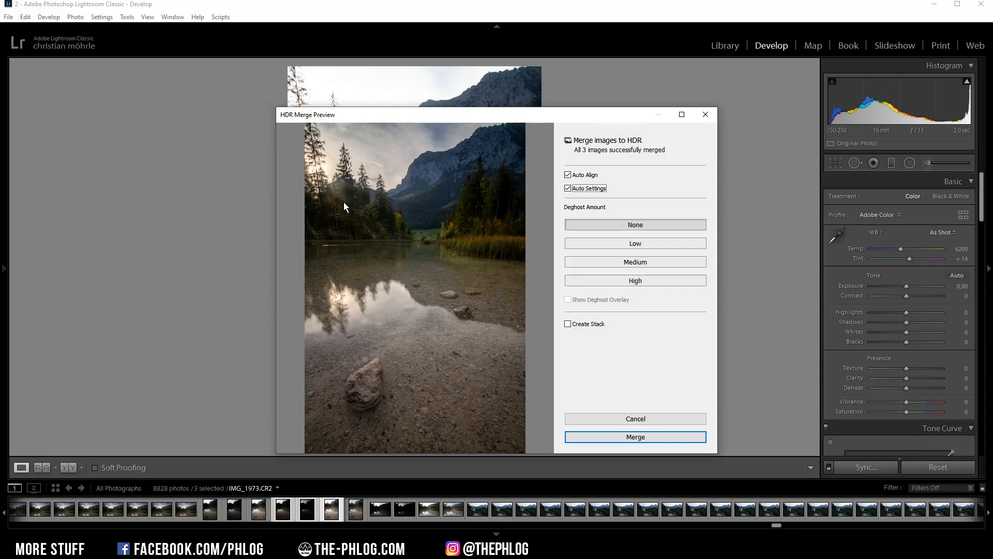
mouse_move(388, 180)
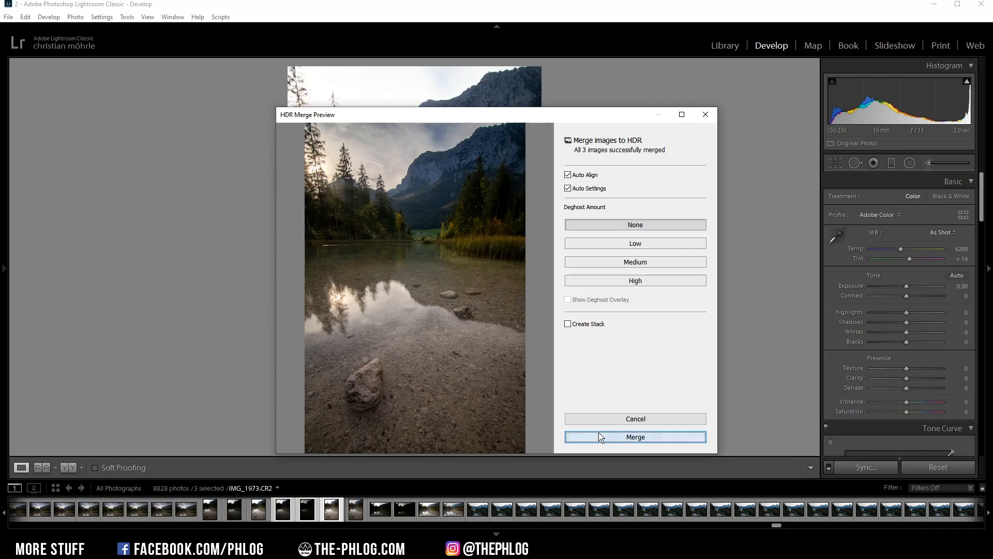
left_click(634, 437)
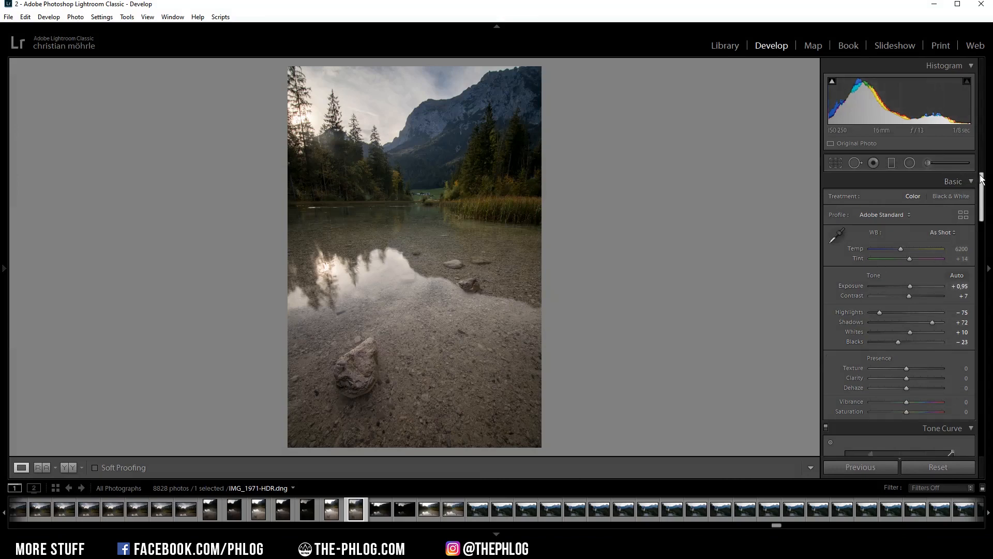
Enable Remove Chromatic Aberration in Lens Corrections while zoomed on the mountain ridge.
scroll("down", 3)
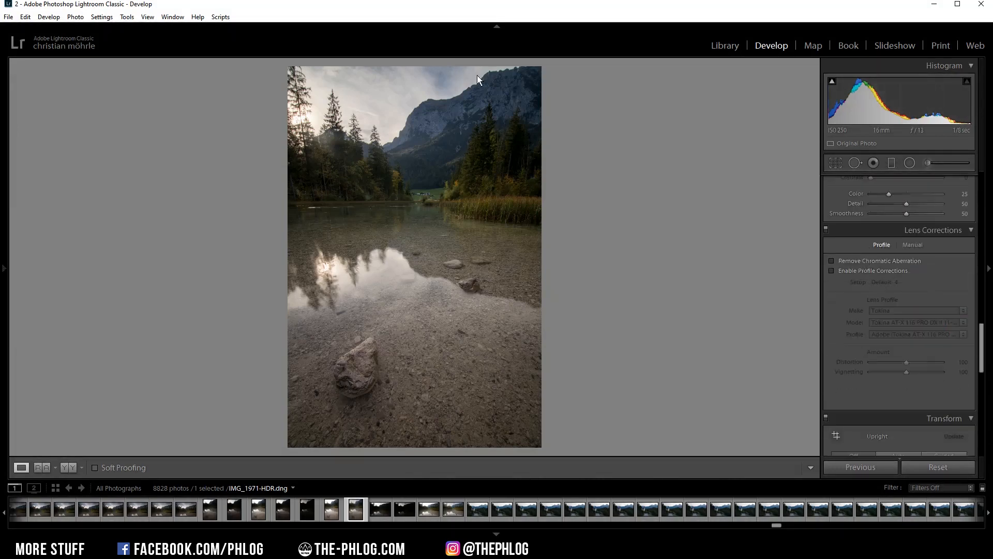
left_click(477, 80)
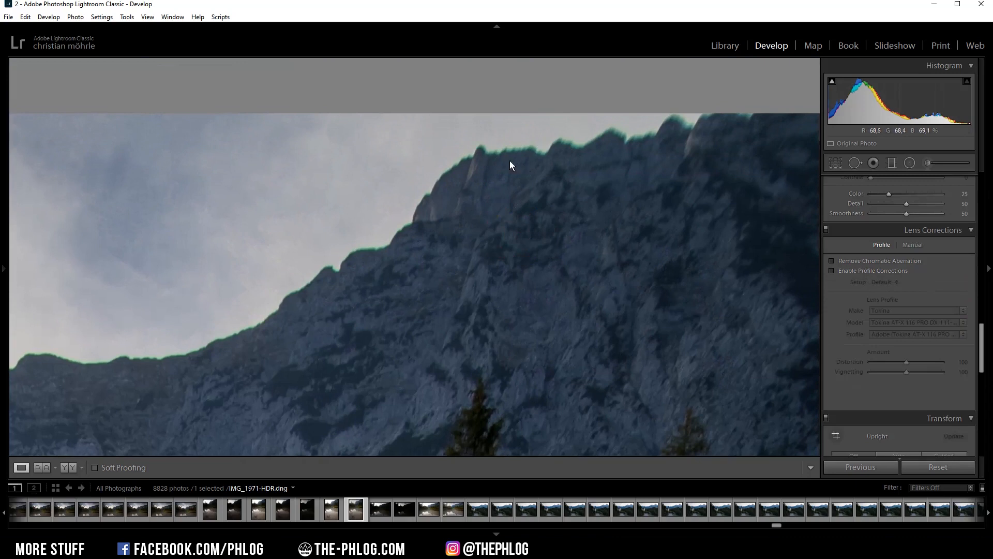
mouse_move(880, 261)
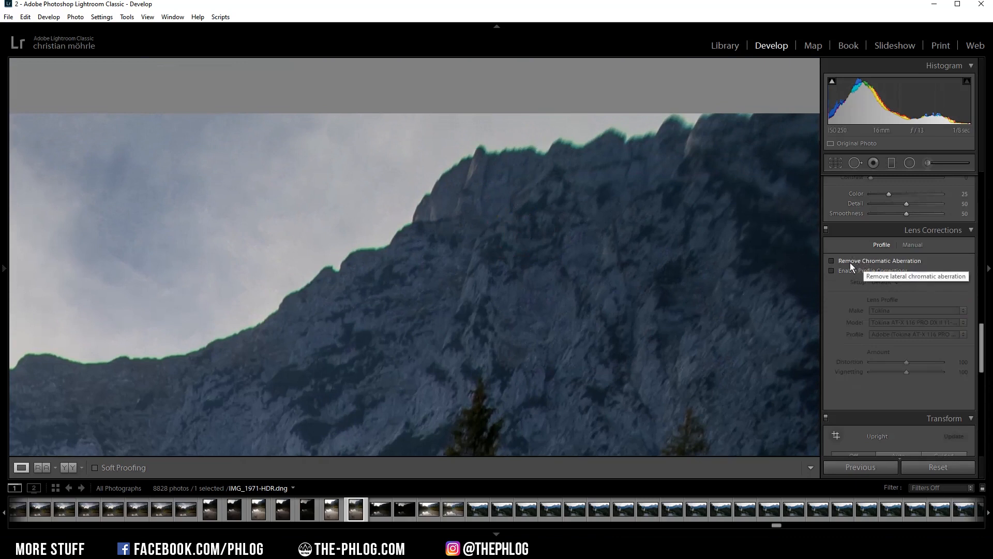
mouse_move(842, 266)
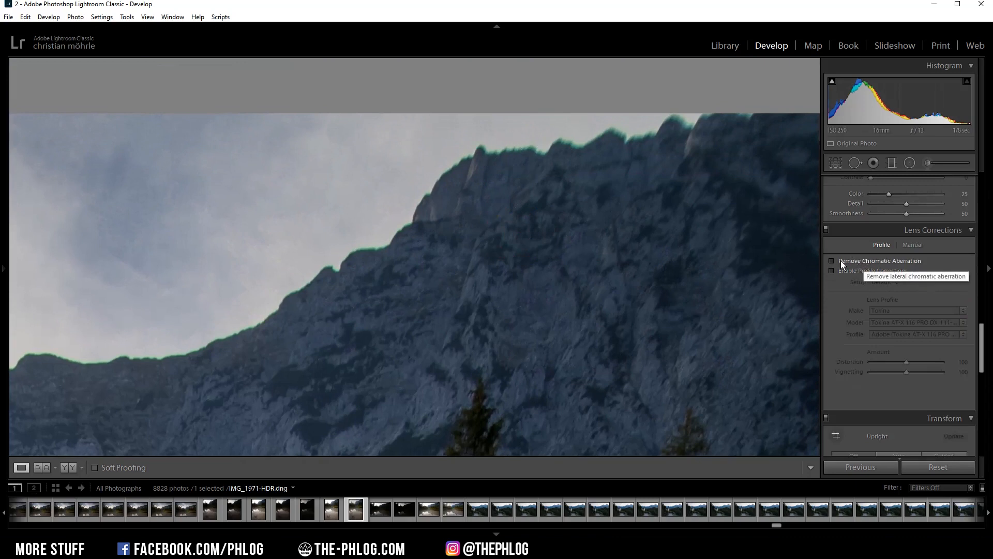
left_click(831, 261)
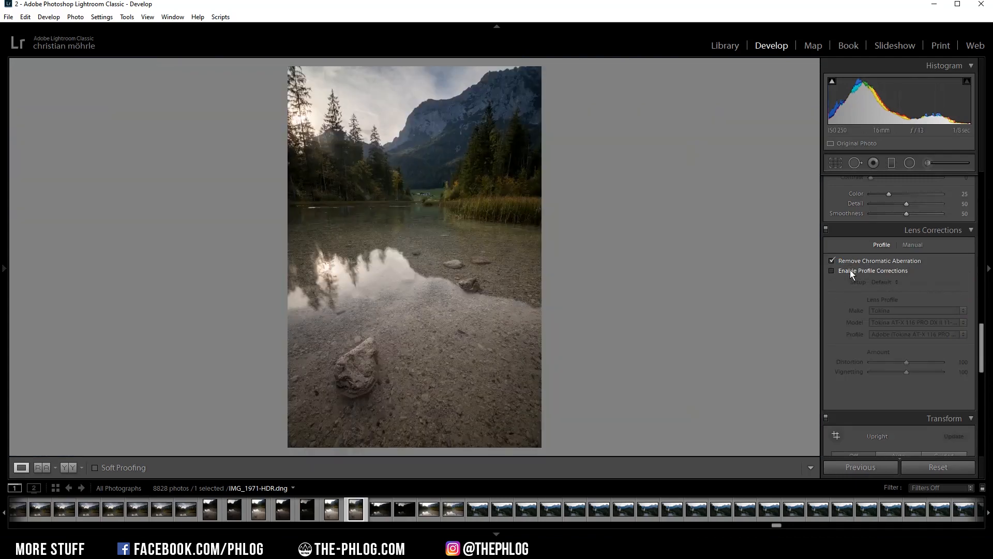
left_click(832, 270)
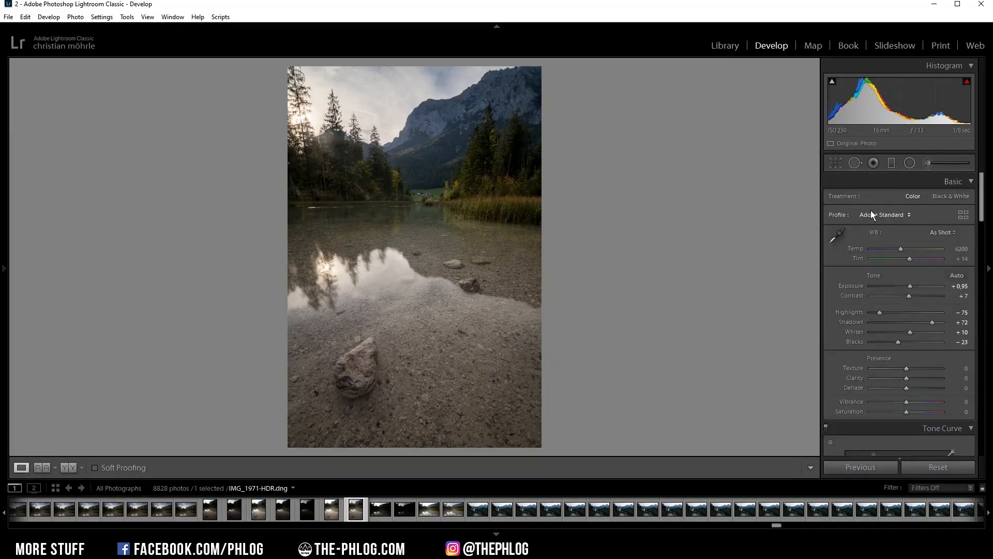
Keep the Adobe Standard profile and set Vibrance +16, Saturation +4.
left_click(882, 214)
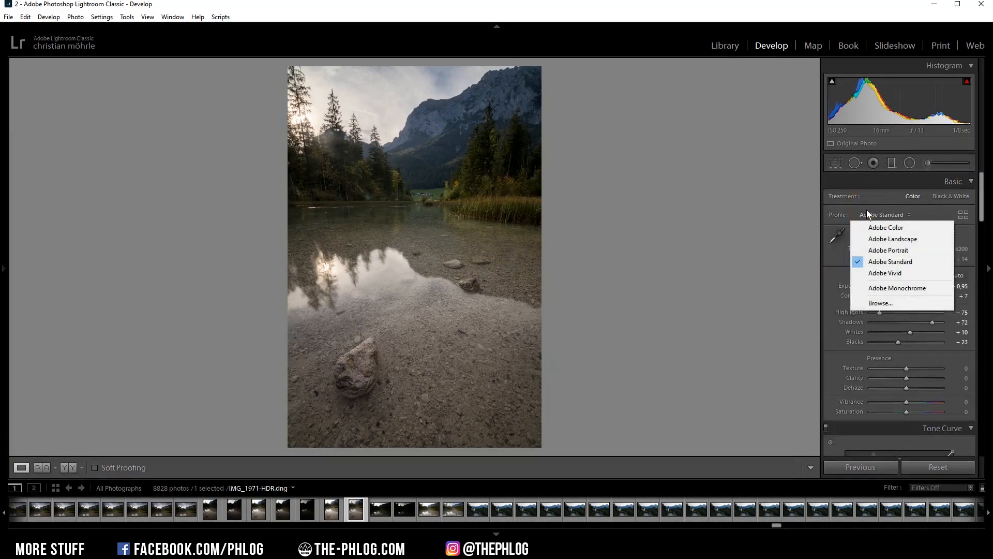
left_click(889, 261)
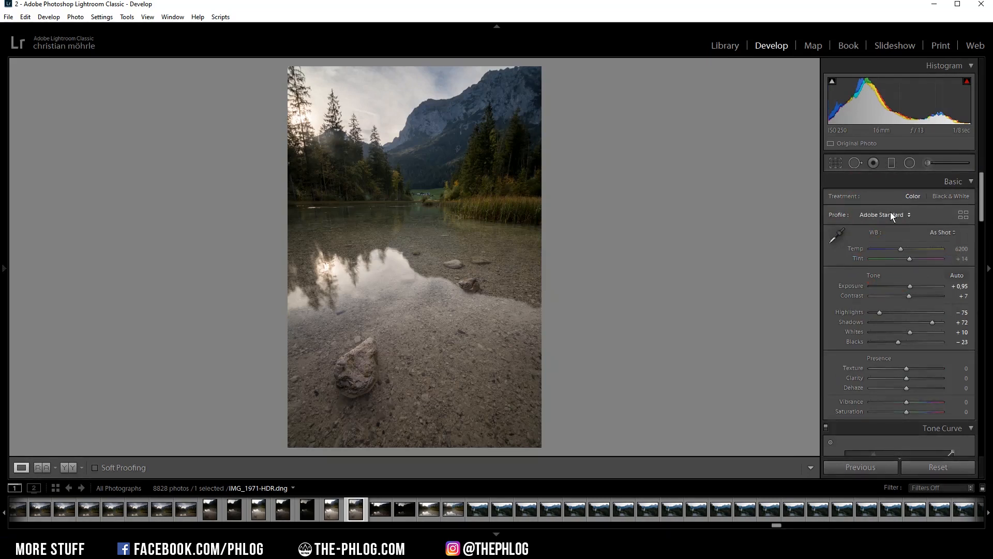
mouse_move(475, 173)
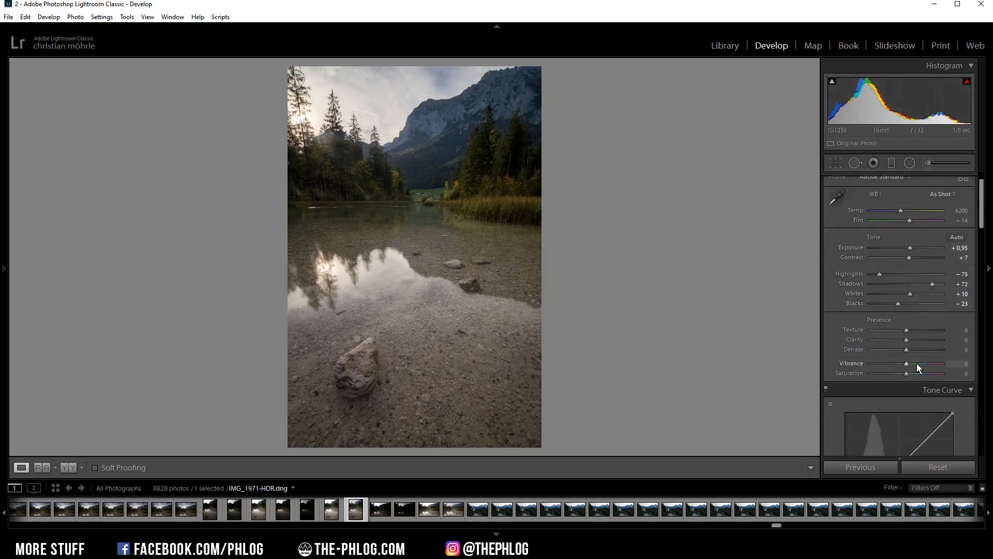
left_click_drag(904, 363, 918, 363)
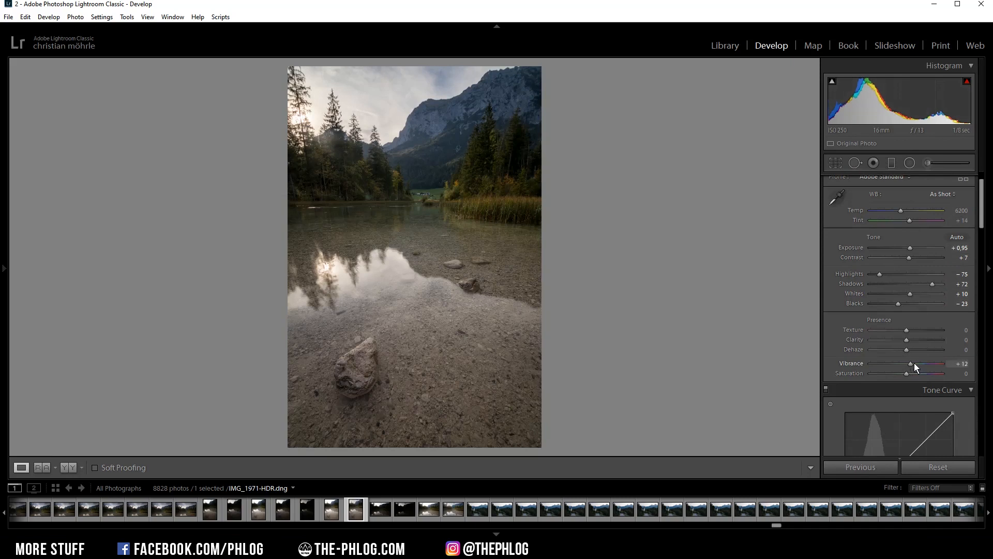
left_click_drag(925, 363, 912, 363)
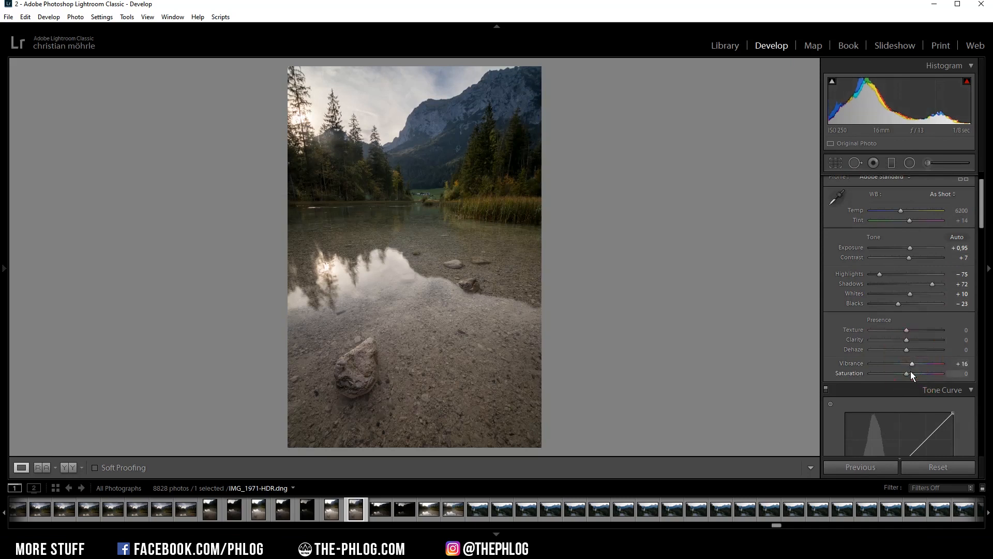
left_click_drag(904, 374, 913, 374)
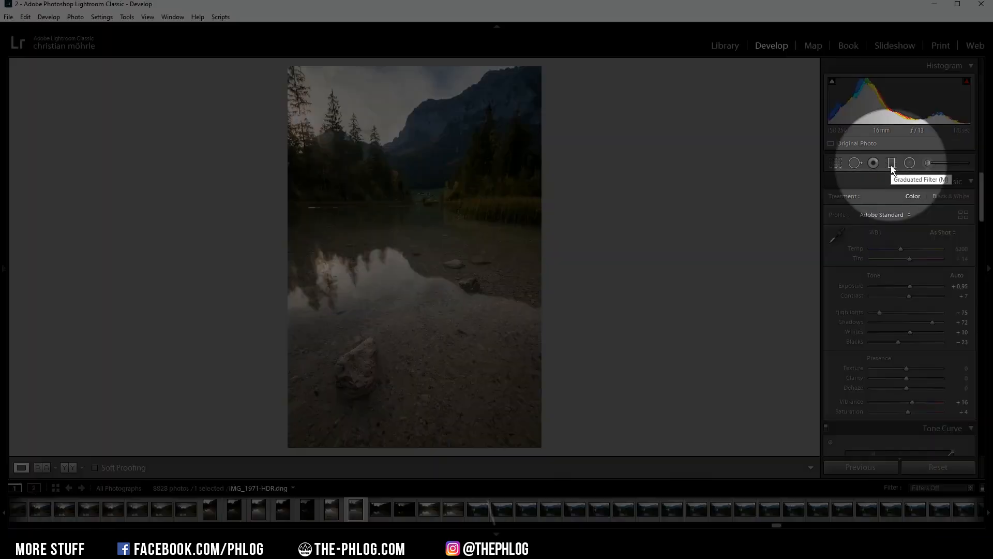
Add a graduated filter over the lake band with Contrast +33, Clarity +46, Texture +6.
left_click(890, 162)
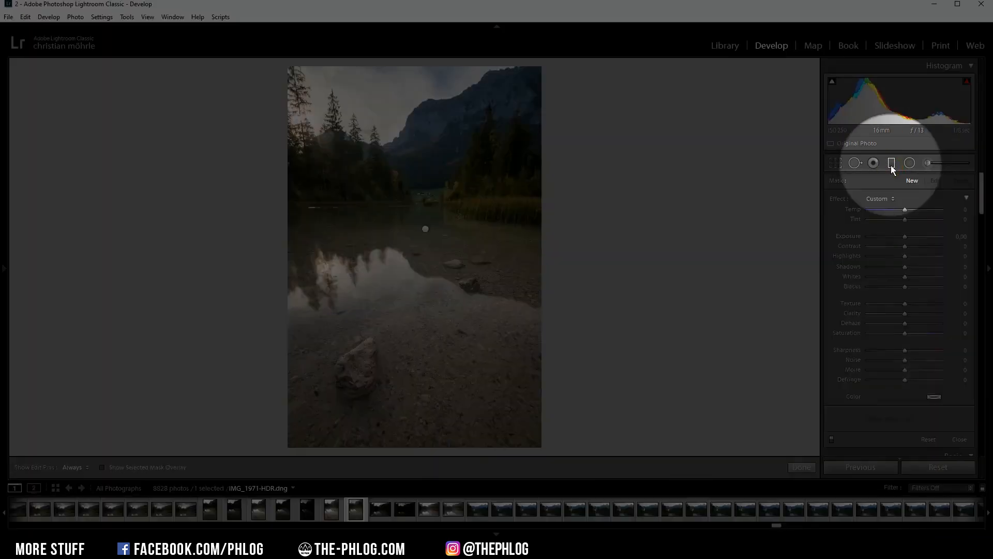
left_click(891, 162)
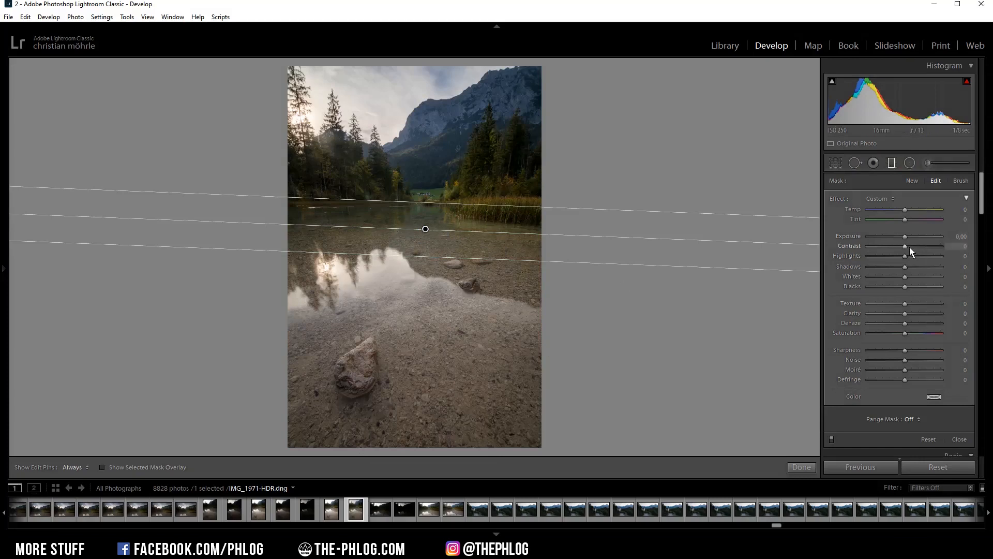
left_click_drag(904, 246, 918, 246)
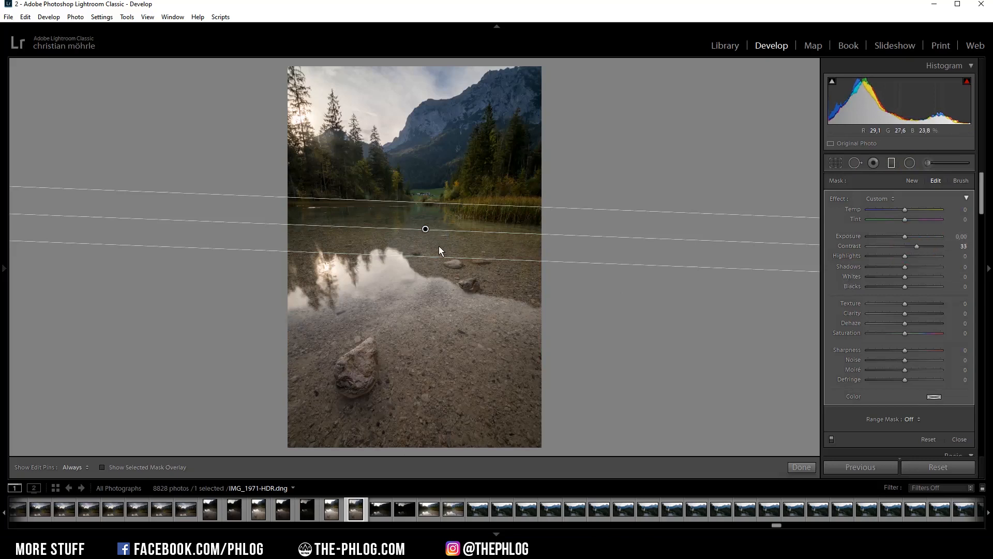
mouse_move(363, 375)
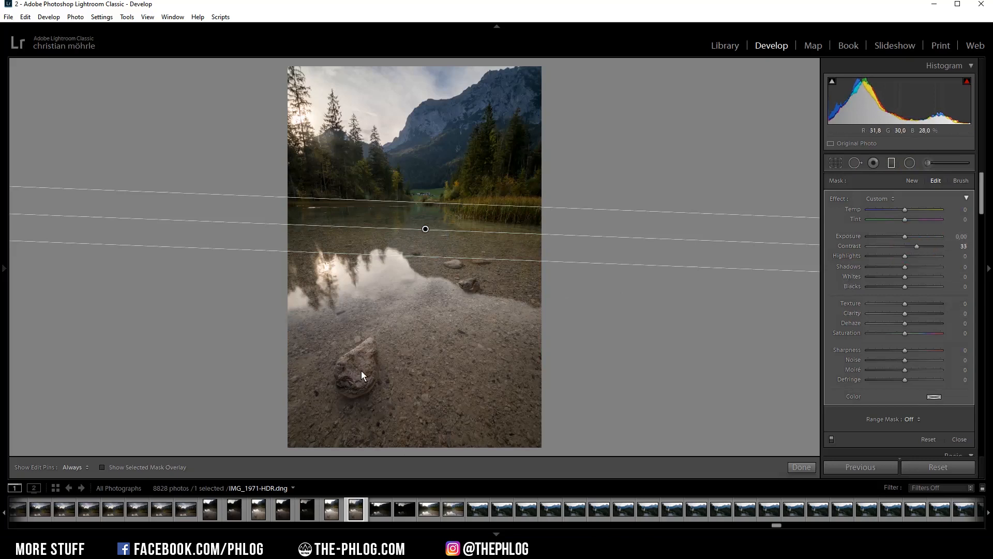
mouse_move(914, 359)
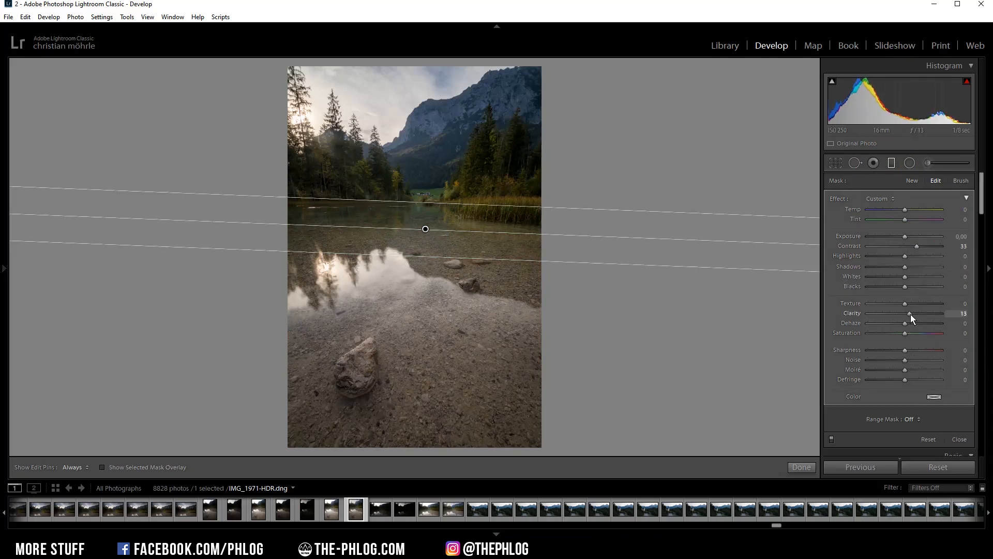
left_click_drag(907, 313, 915, 312)
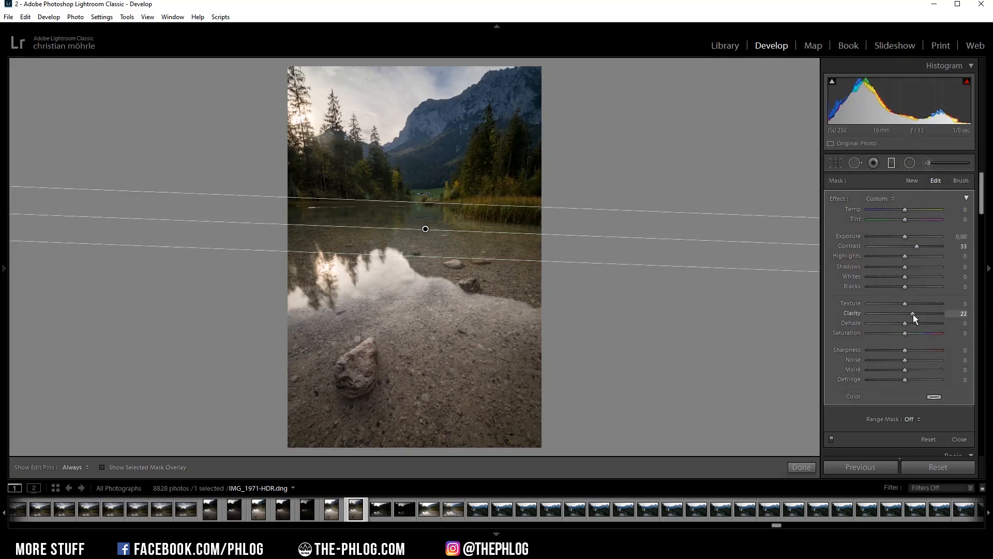
left_click_drag(913, 312, 921, 313)
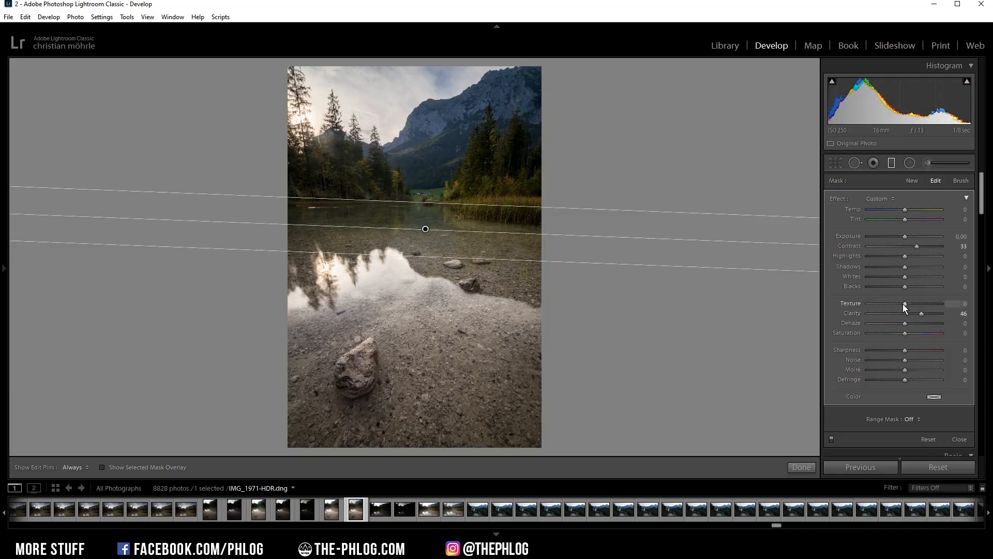
left_click_drag(904, 303, 907, 303)
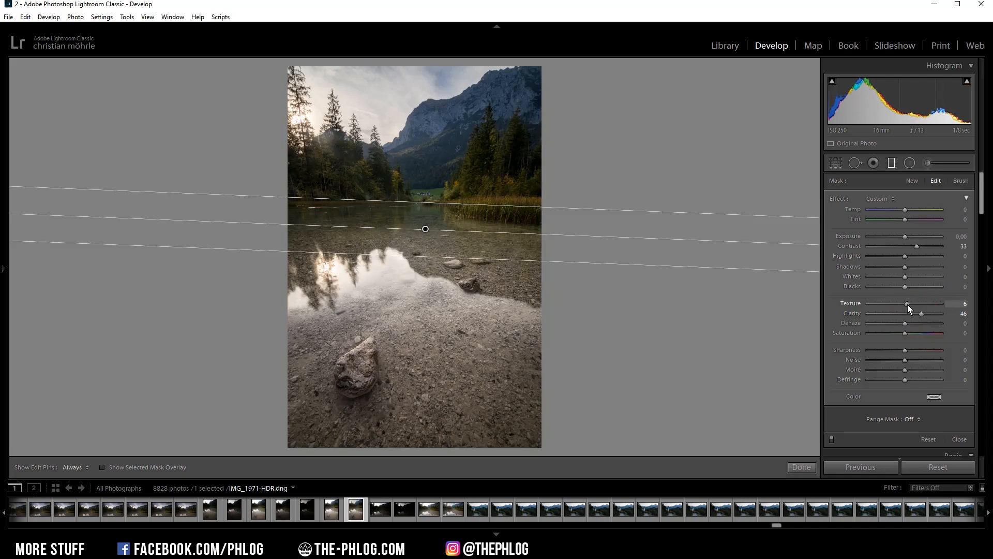
left_click_drag(904, 303, 907, 303)
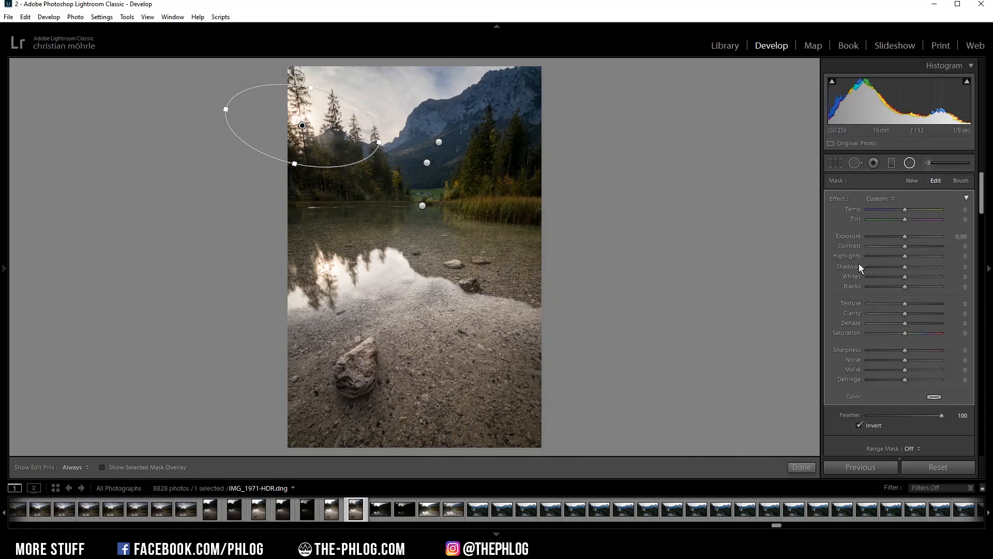
Set the top-left trees radial filter to Blacks +90 and Temp +35.
left_click_drag(904, 286, 916, 285)
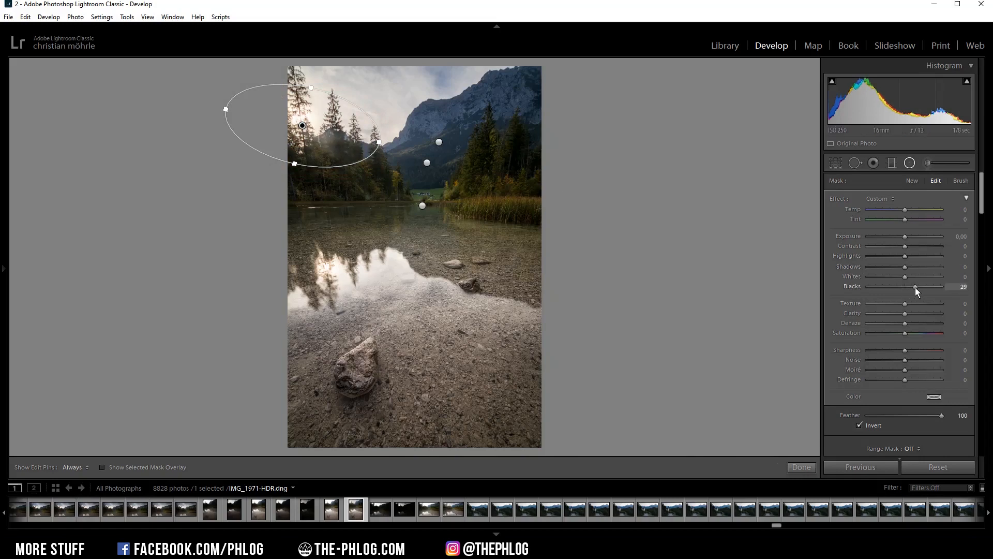
left_click_drag(906, 285, 937, 285)
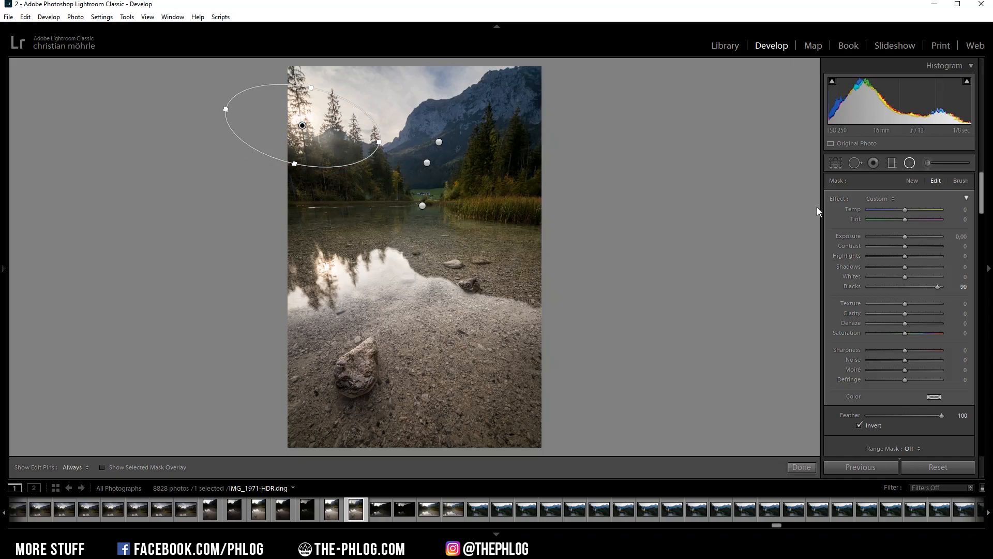
left_click_drag(904, 209, 913, 209)
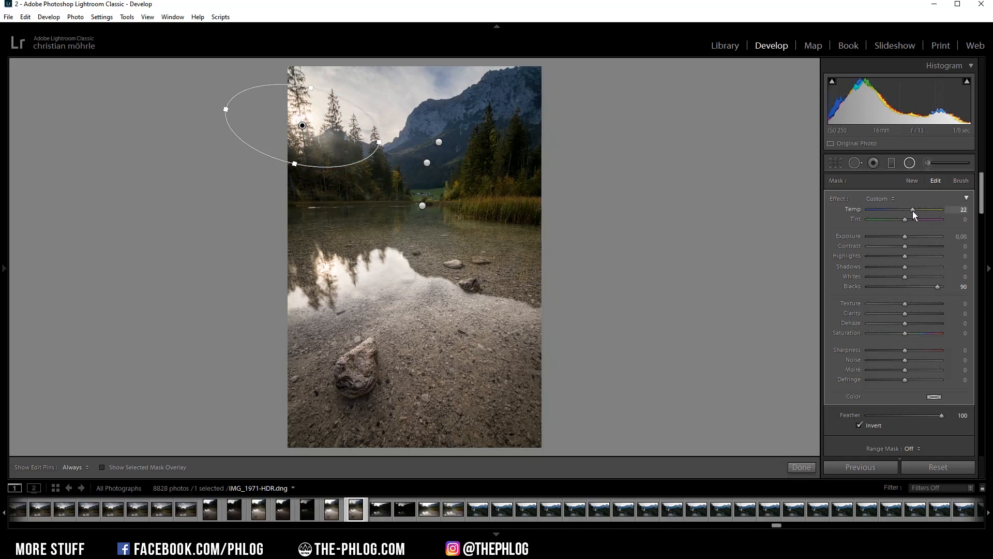
left_click_drag(913, 209, 922, 209)
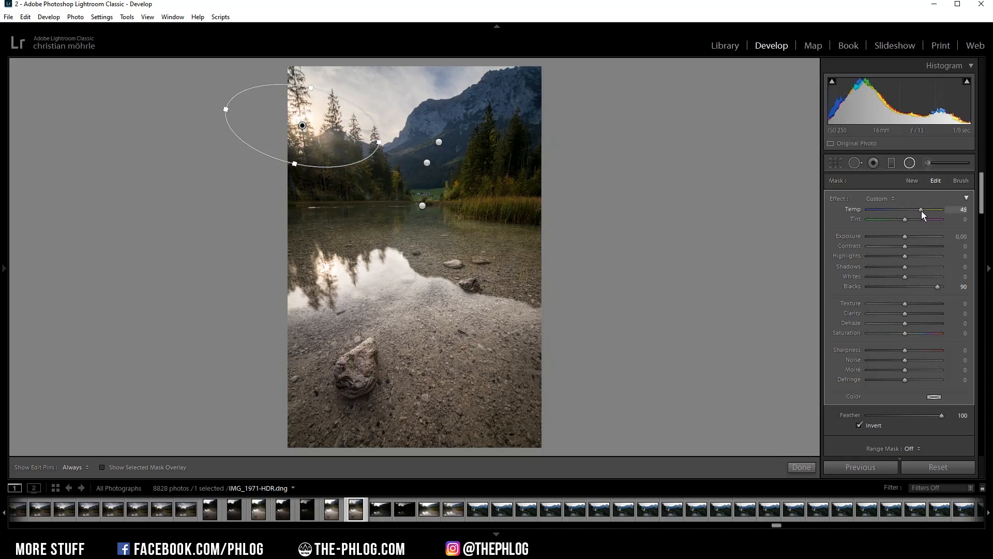
left_click_drag(921, 209, 916, 209)
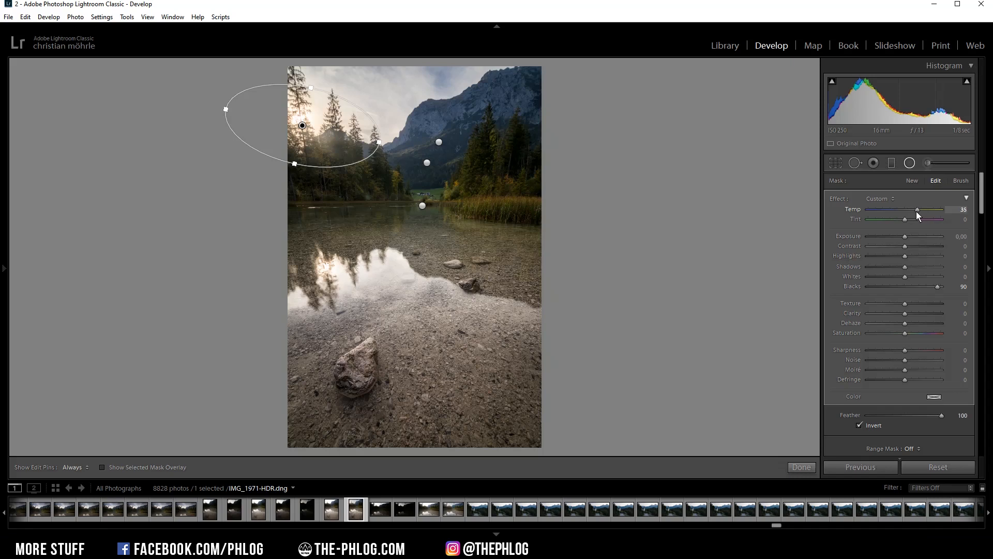
left_click_drag(917, 209, 911, 209)
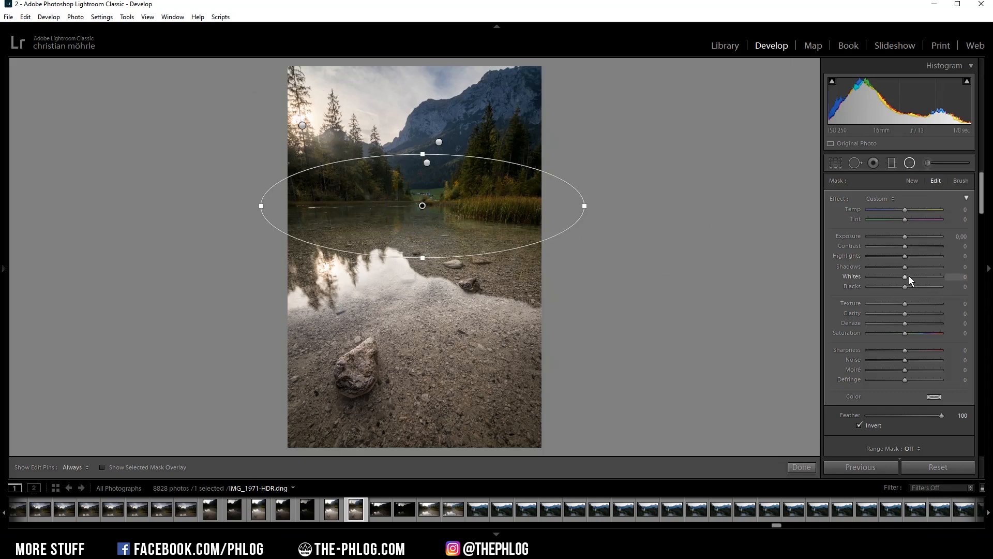
Set the mid-lake radial filter to Whites +48 and Clarity +29.
left_click_drag(904, 278, 918, 277)
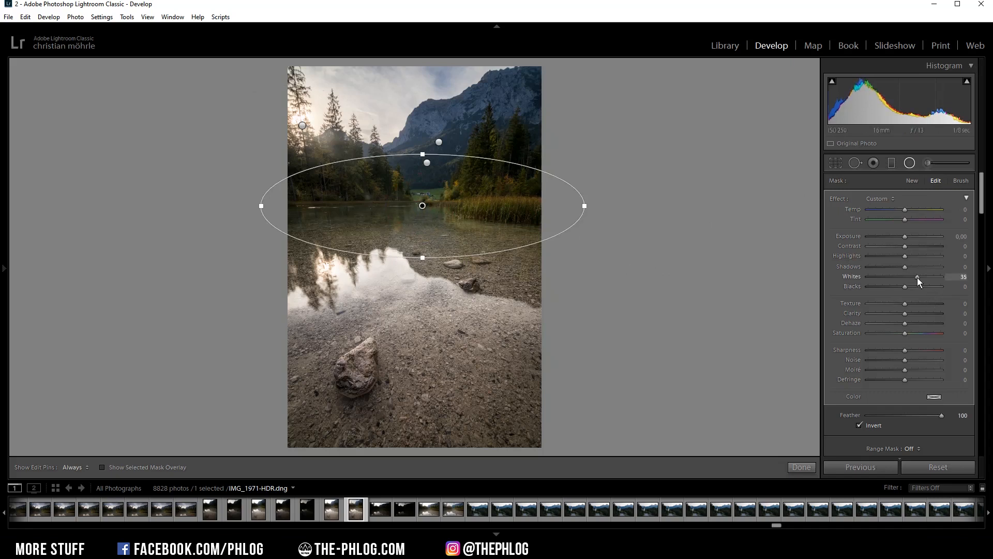
left_click_drag(917, 281, 922, 281)
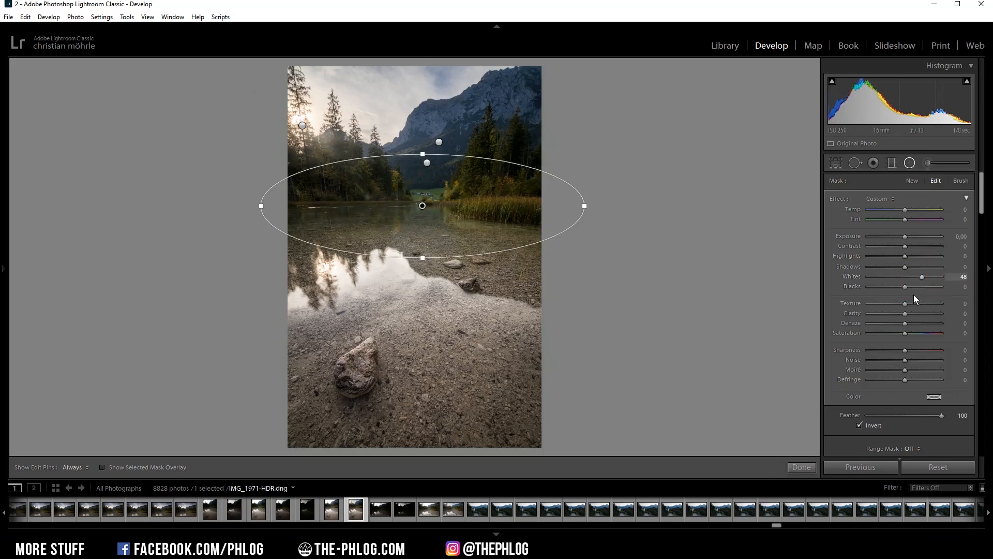
left_click_drag(904, 312, 915, 313)
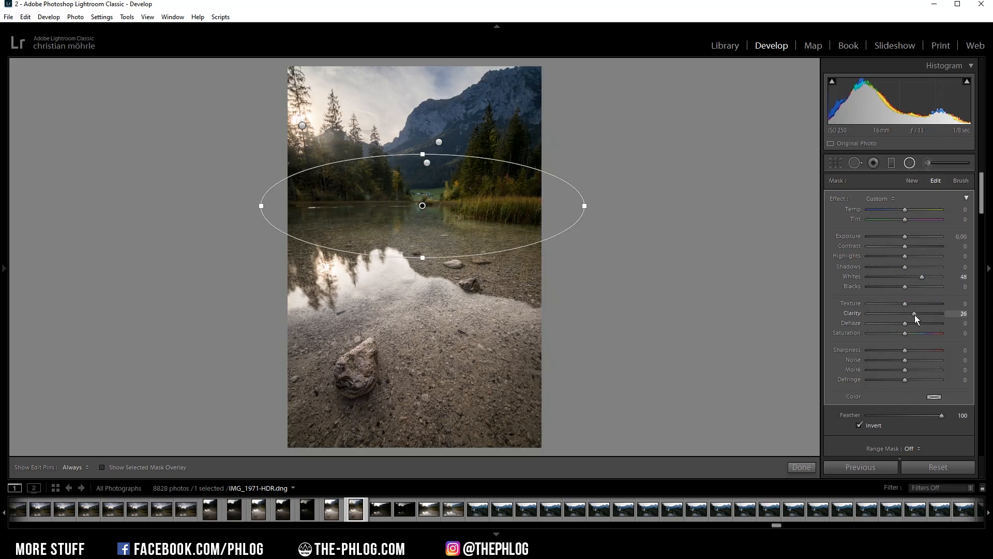
left_click_drag(914, 312, 916, 312)
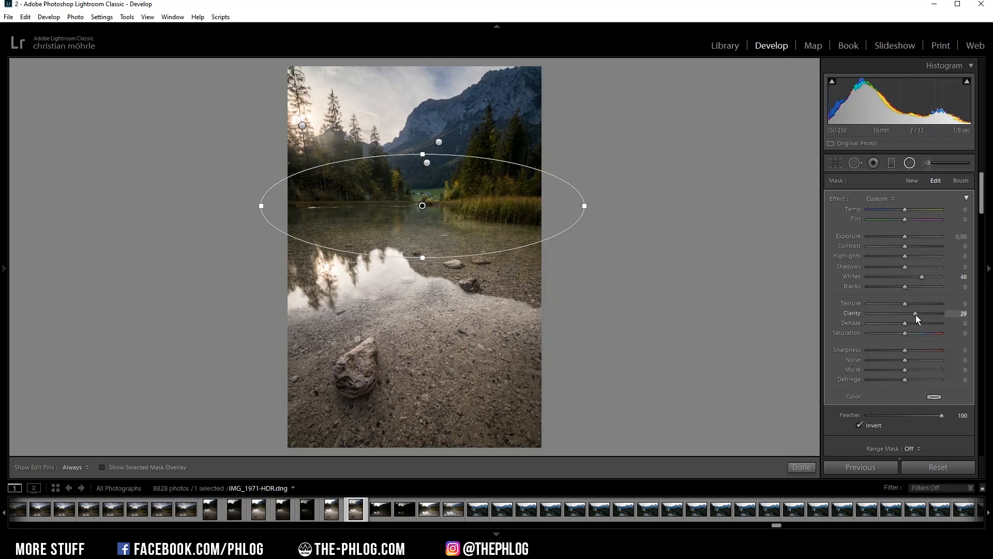
left_click_drag(915, 313, 922, 312)
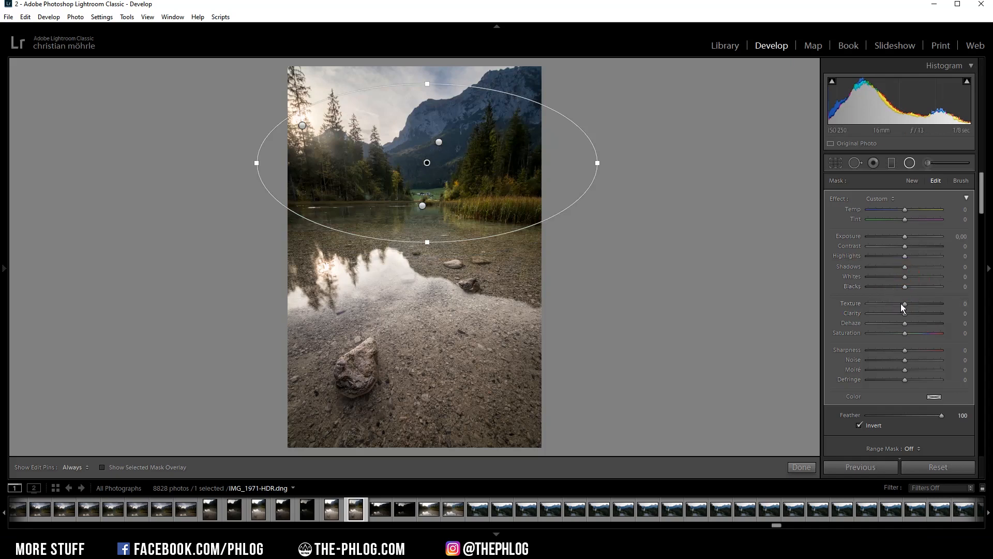
Set the upper-landscape radial filter to Texture -9, Clarity -11, Blacks +32.
left_click_drag(904, 303, 902, 303)
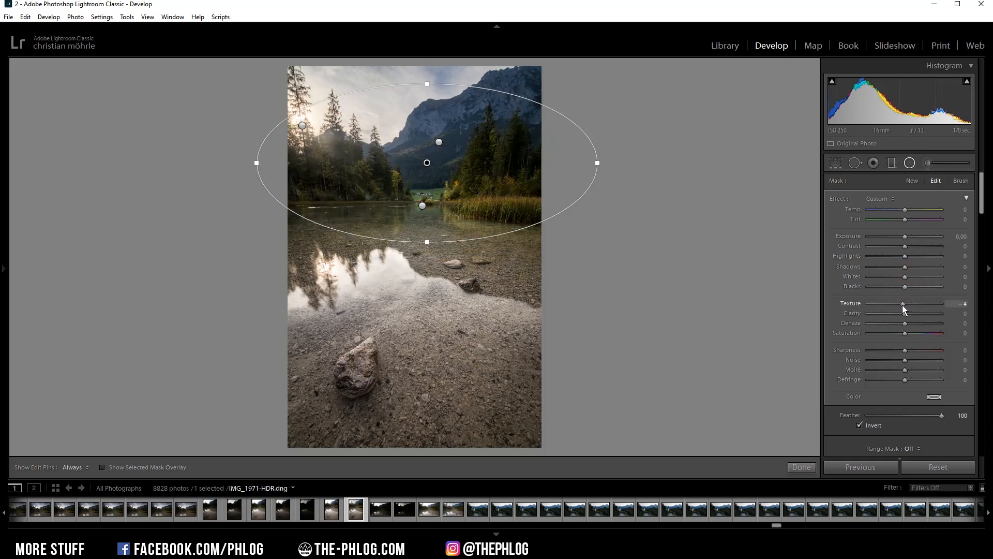
left_click_drag(904, 303, 899, 303)
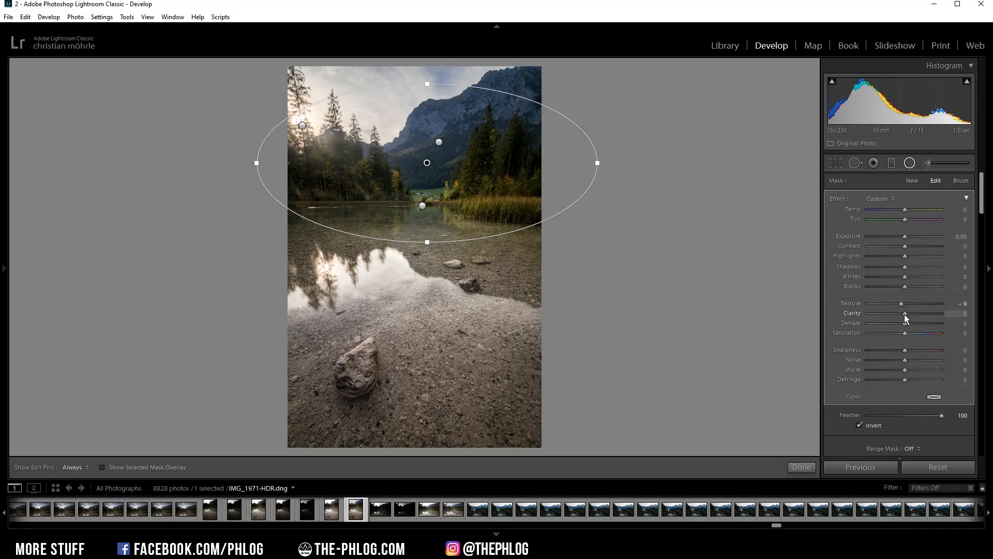
left_click_drag(912, 312, 902, 312)
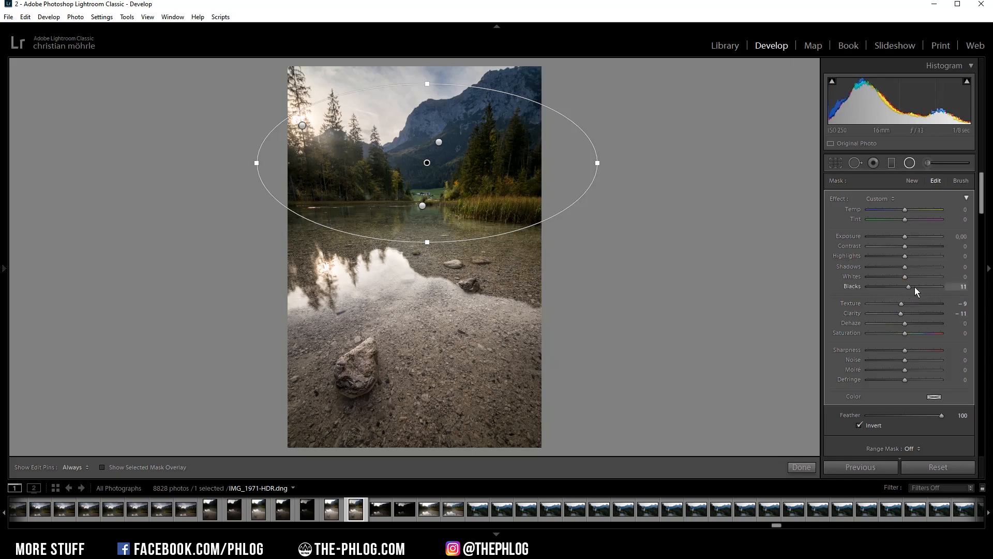
left_click_drag(927, 287, 939, 287)
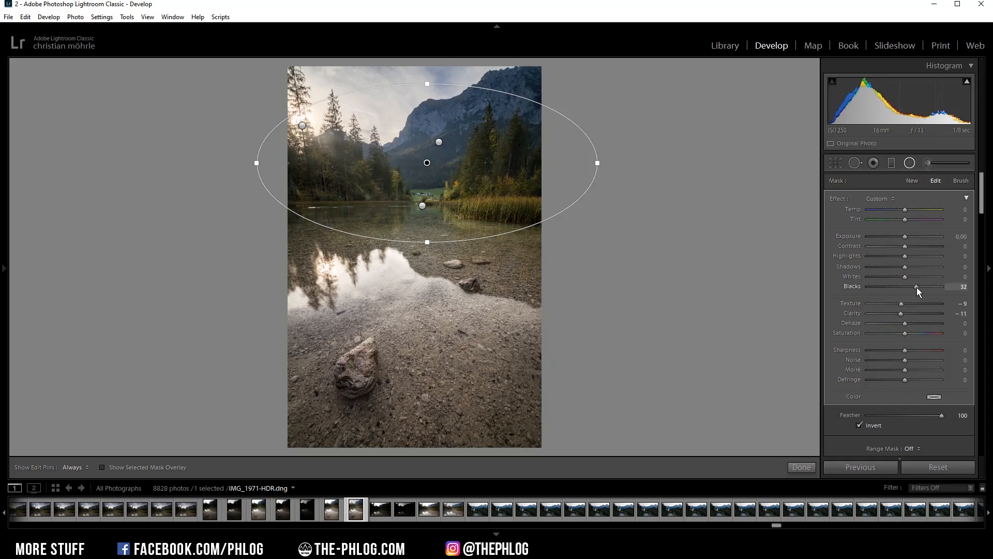
left_click_drag(916, 286, 919, 286)
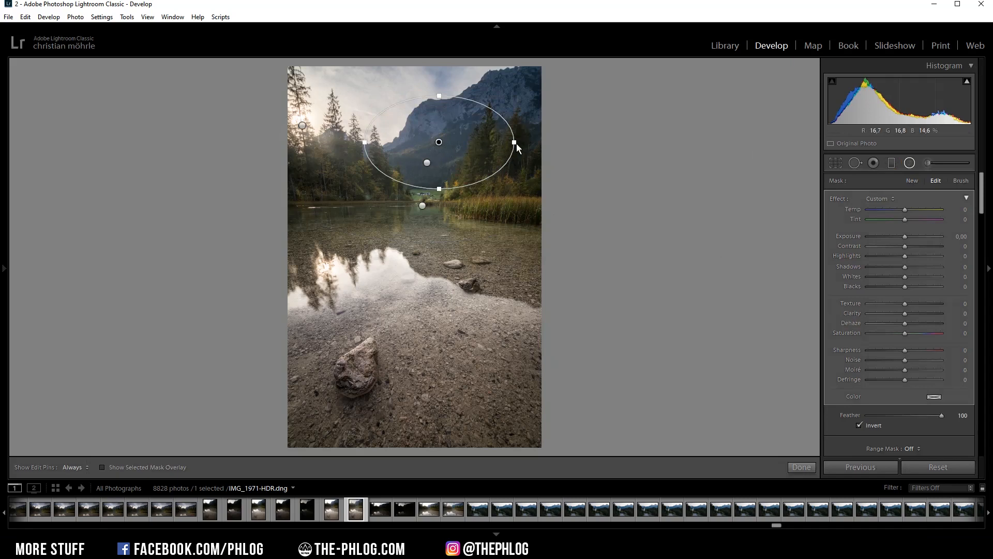
Set the mountain-face radial filter to Clarity +30 and Dehaze +19.
left_click_drag(904, 312, 918, 313)
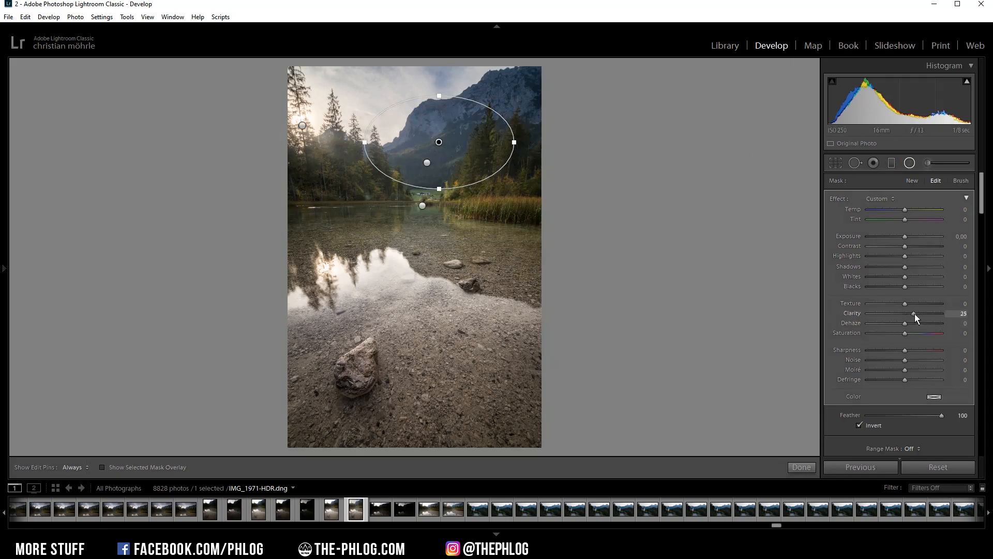
left_click_drag(904, 313, 908, 313)
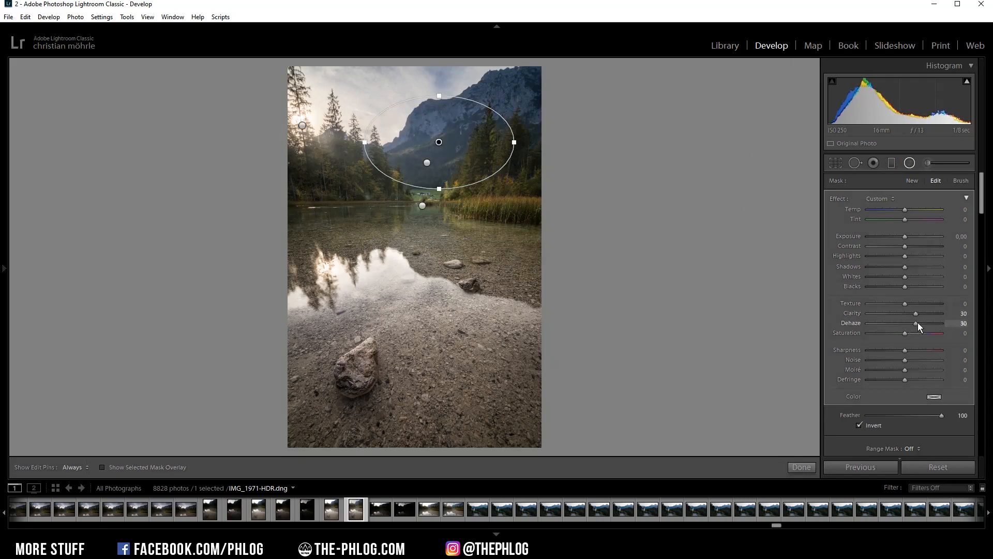
left_click_drag(915, 323, 910, 323)
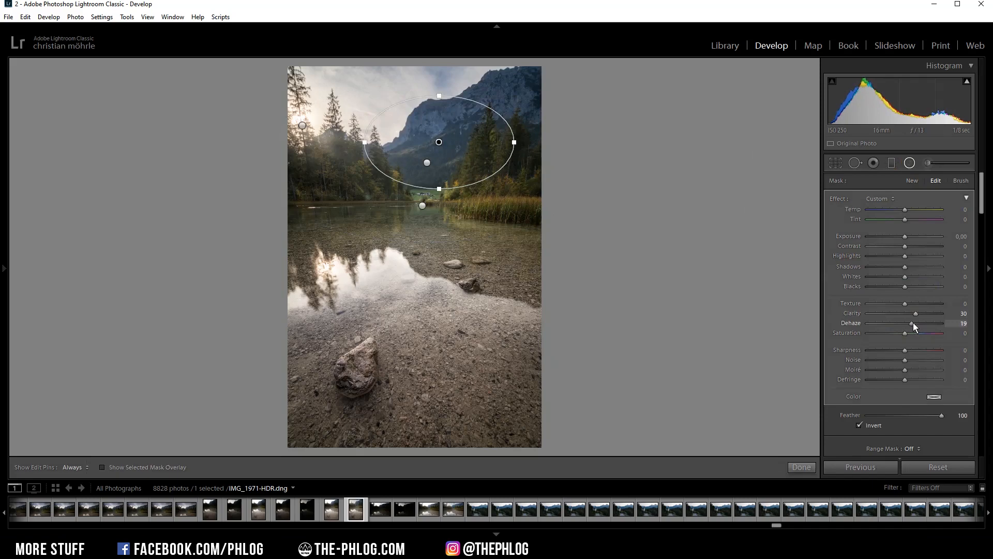
Finish the local adjustments and move down to the HSL/Color panel.
left_click(801, 466)
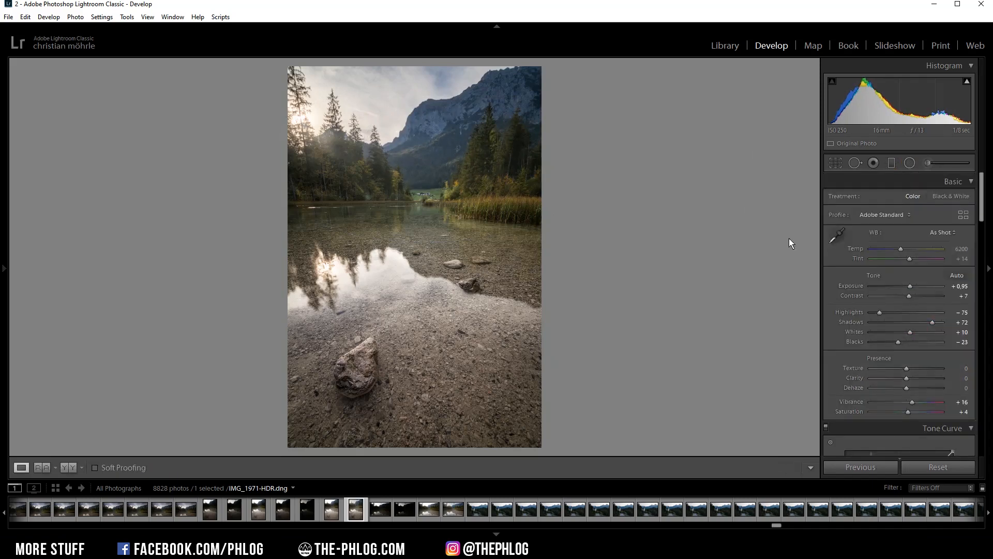
scroll("down", 3)
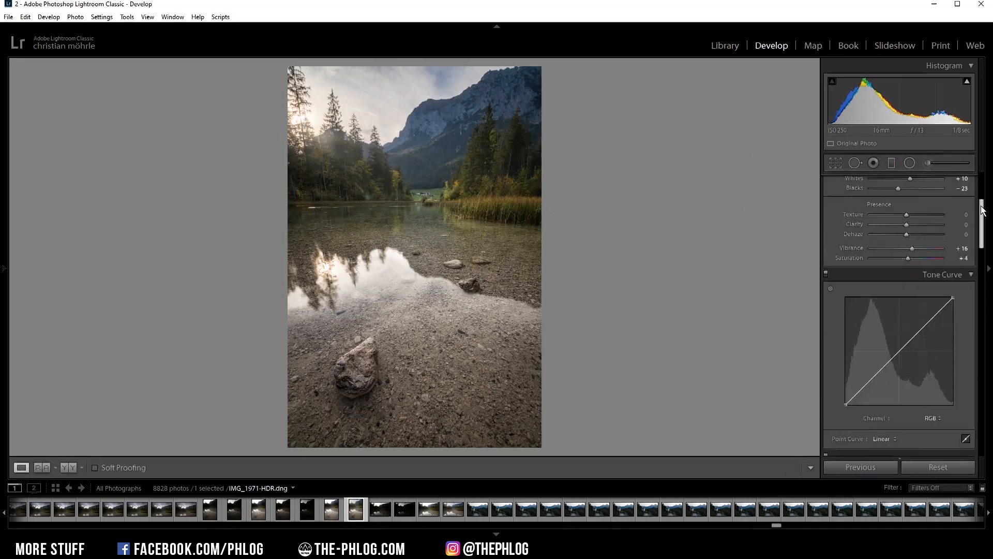
scroll("down", 3)
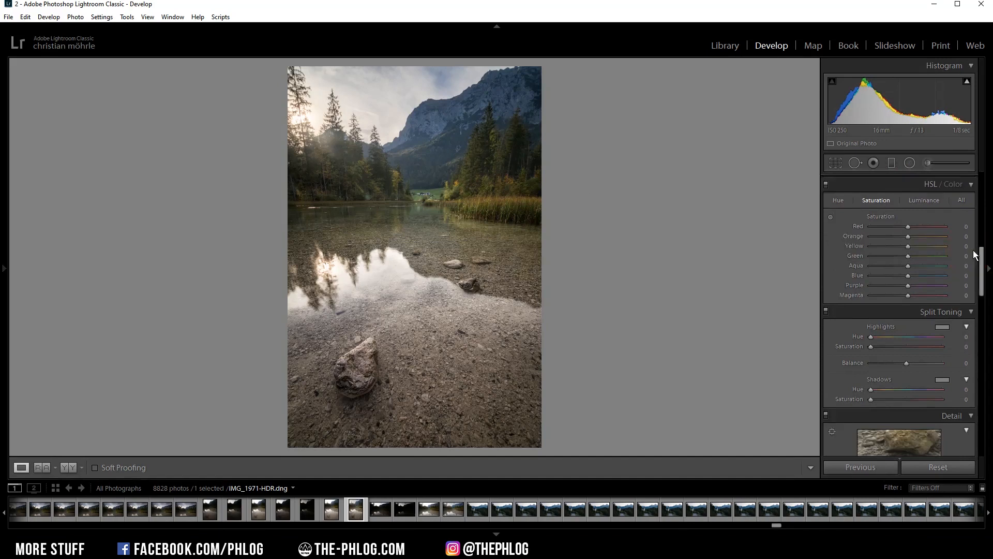
mouse_move(425, 162)
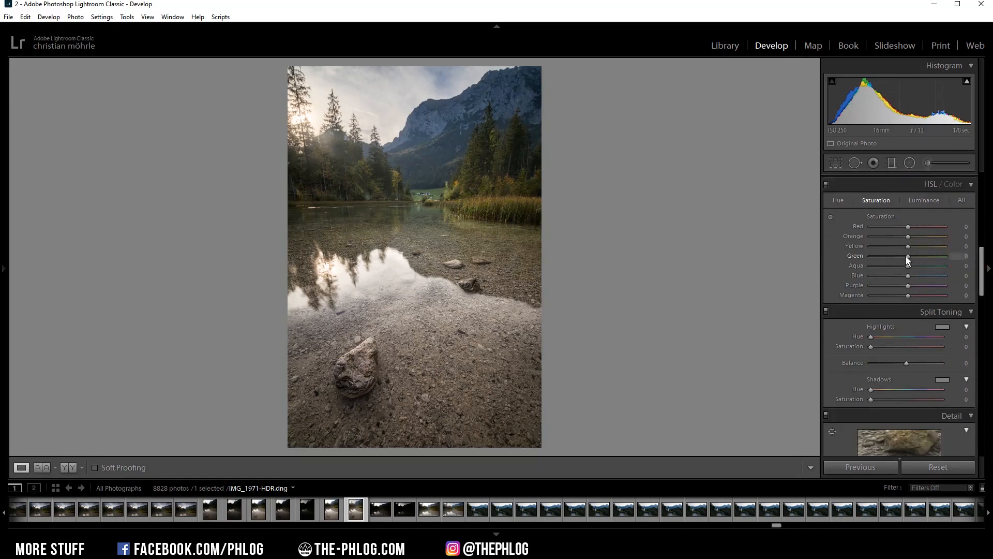
Set HSL saturation to Green -32, Blue -28 and Yellow +31.
left_click_drag(907, 256, 897, 256)
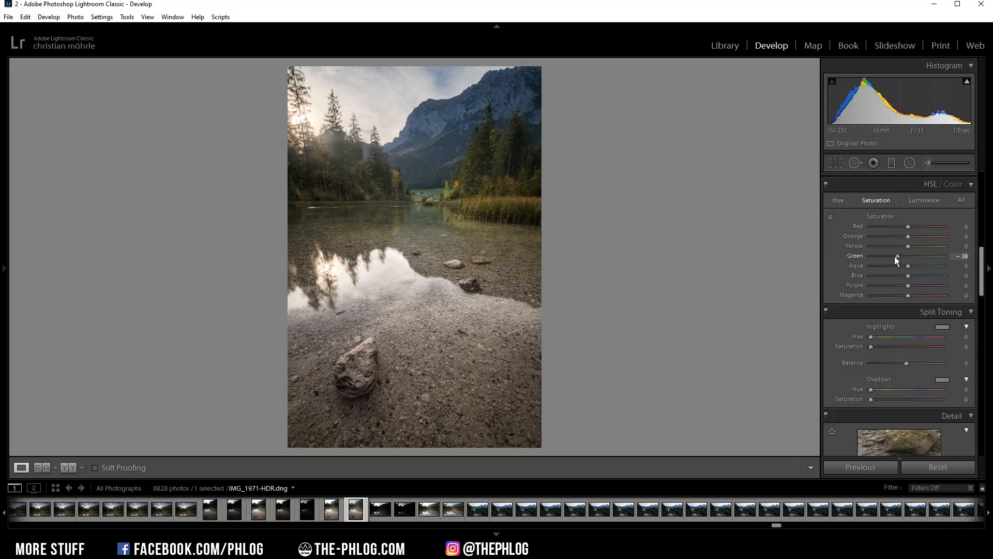
left_click_drag(897, 256, 892, 256)
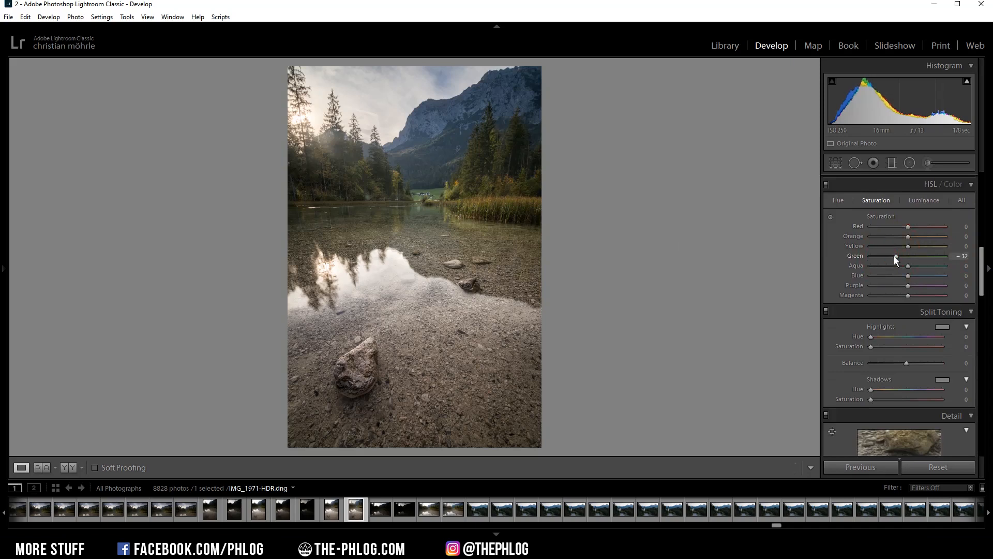
left_click_drag(907, 275, 897, 275)
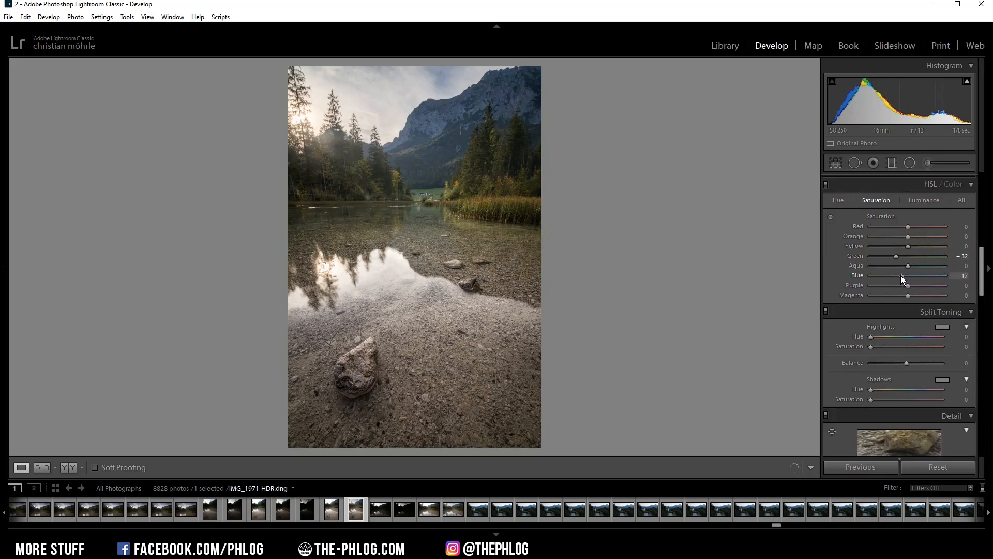
left_click_drag(902, 275, 897, 275)
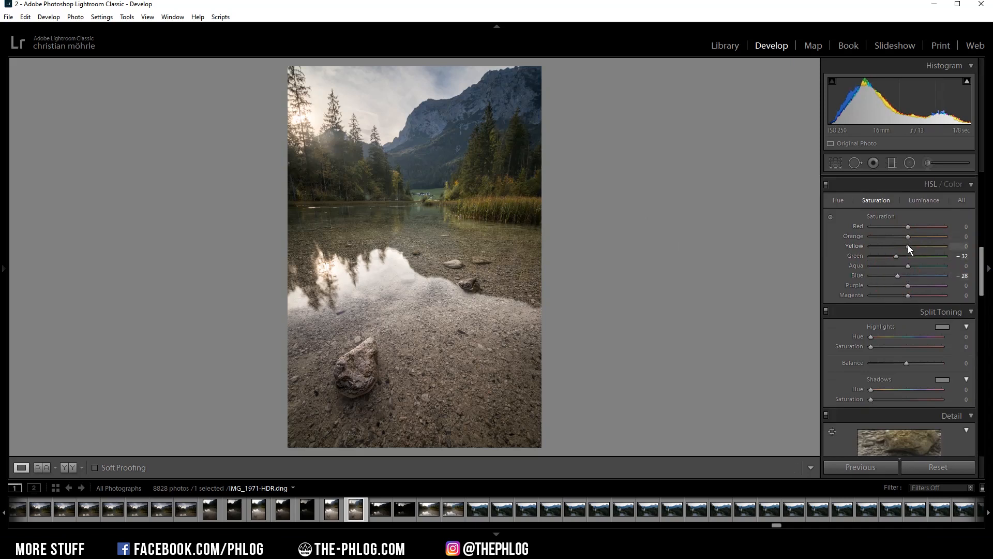
left_click_drag(895, 247, 910, 246)
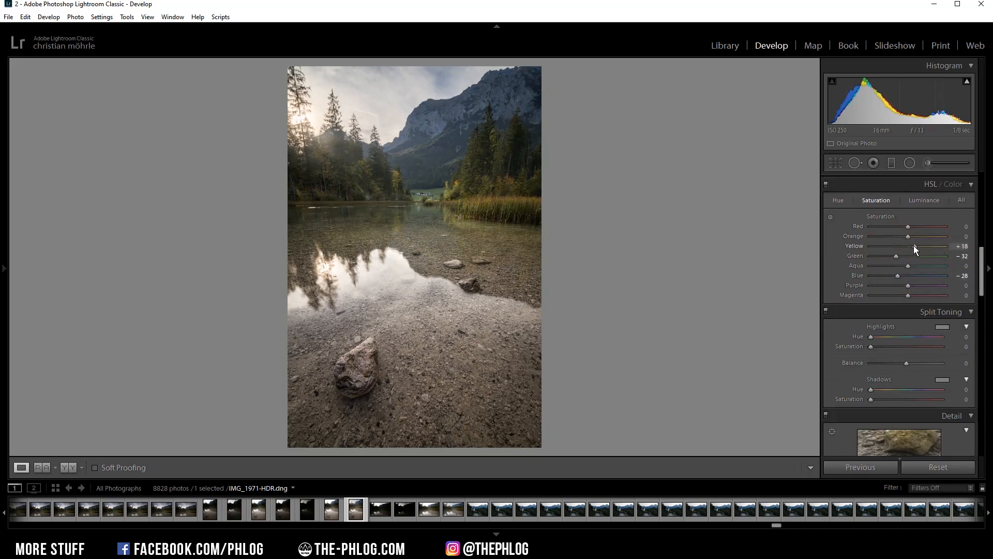
left_click_drag(895, 246, 915, 246)
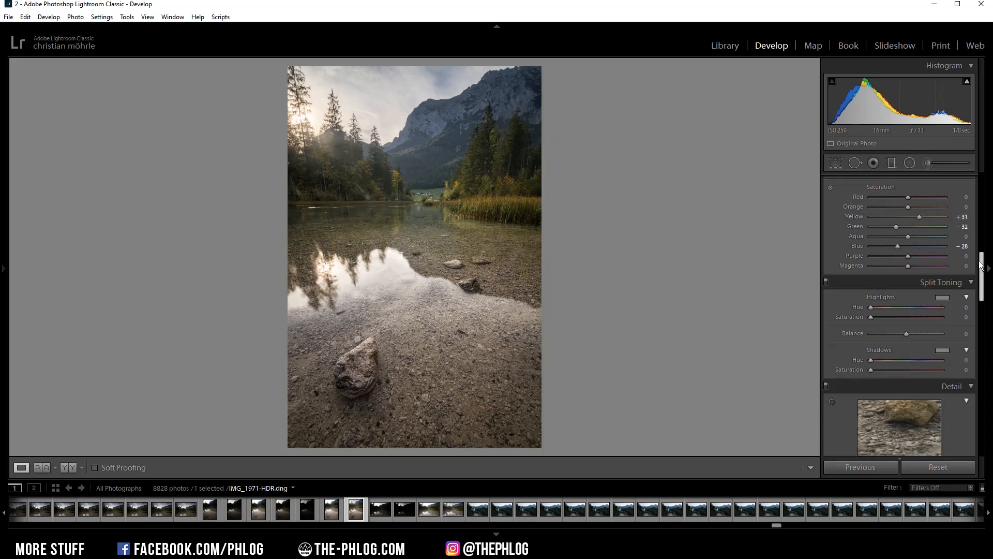
Set the Split Toning highlights swatch to a faint blue, hue about 218 at saturation 8.
scroll("down", 3)
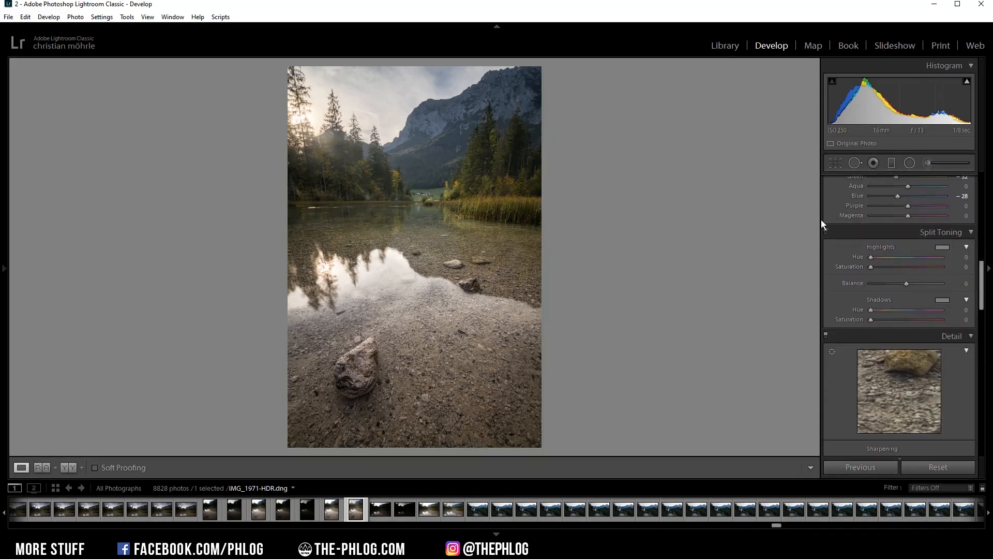
left_click(942, 247)
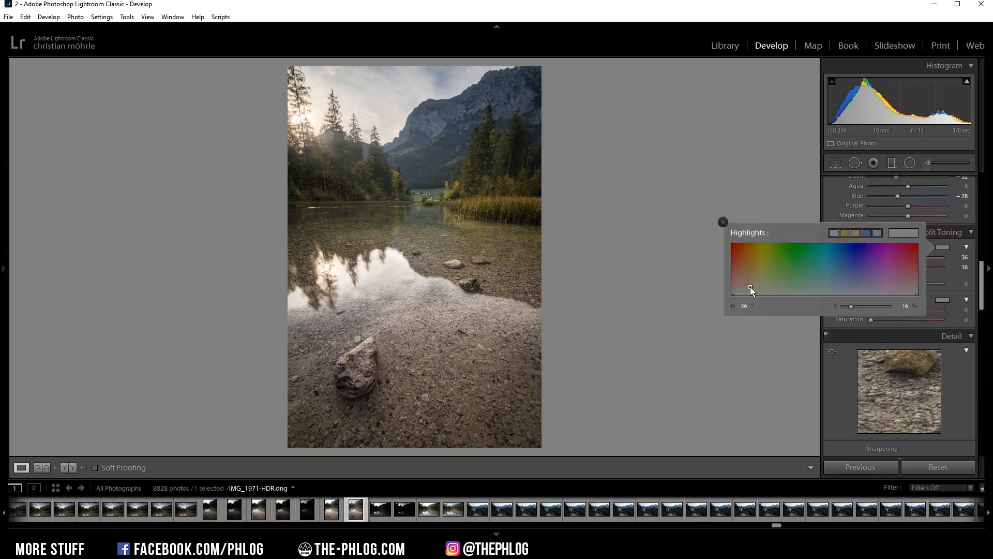
left_click_drag(751, 290, 756, 286)
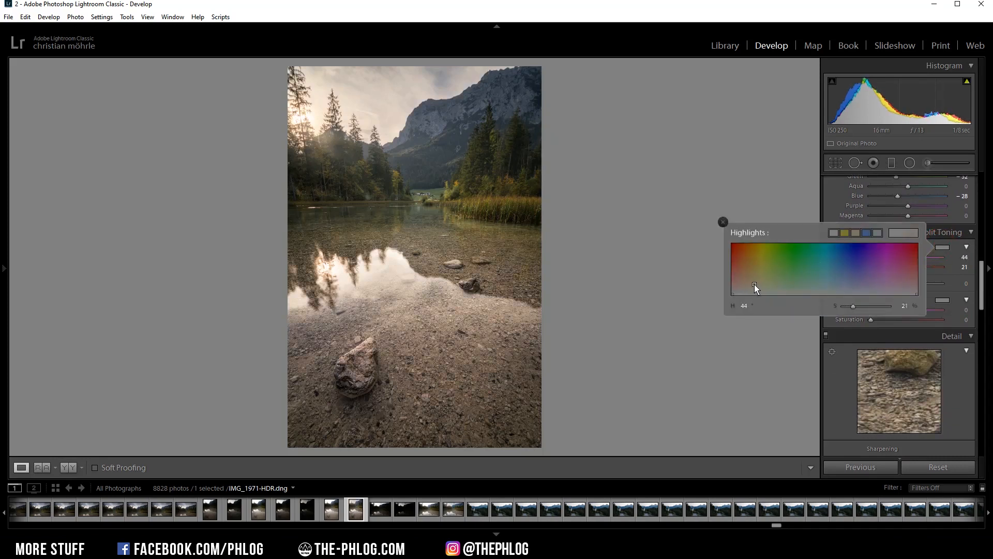
left_click_drag(755, 287, 848, 293)
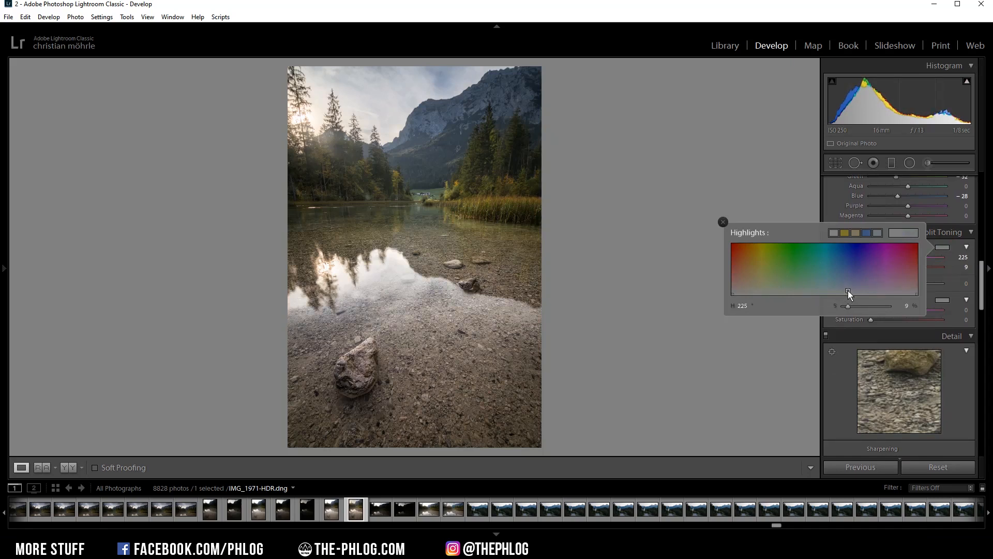
left_click_drag(848, 293, 845, 293)
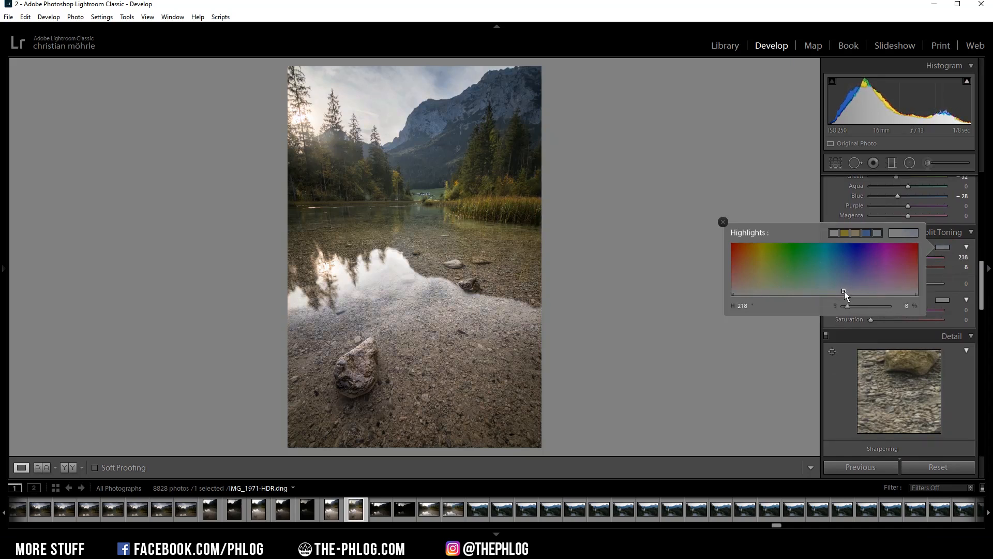
left_click_drag(831, 307, 850, 307)
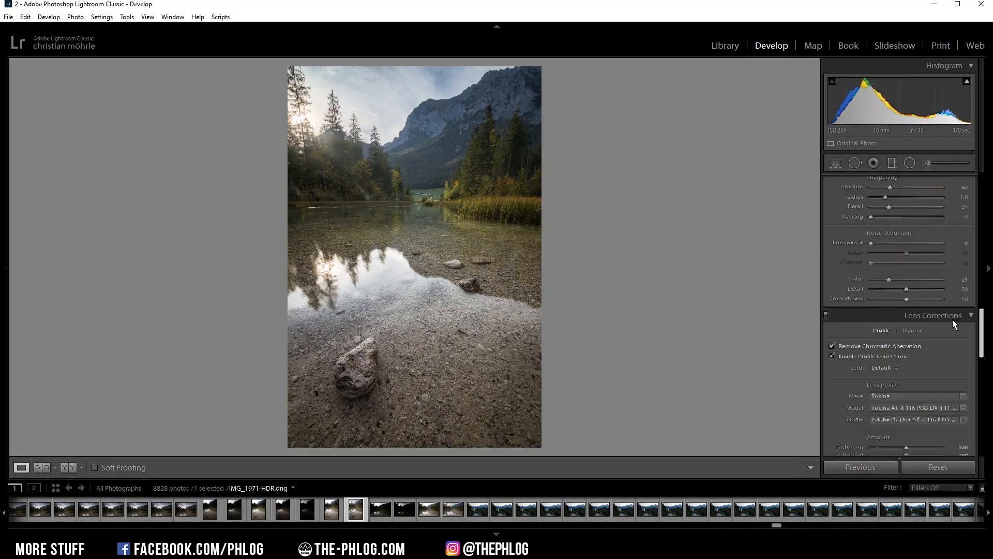
In Calibration, set Red Primary Hue -16 and Green Primary Hue and Saturation +36.
scroll("down", 3)
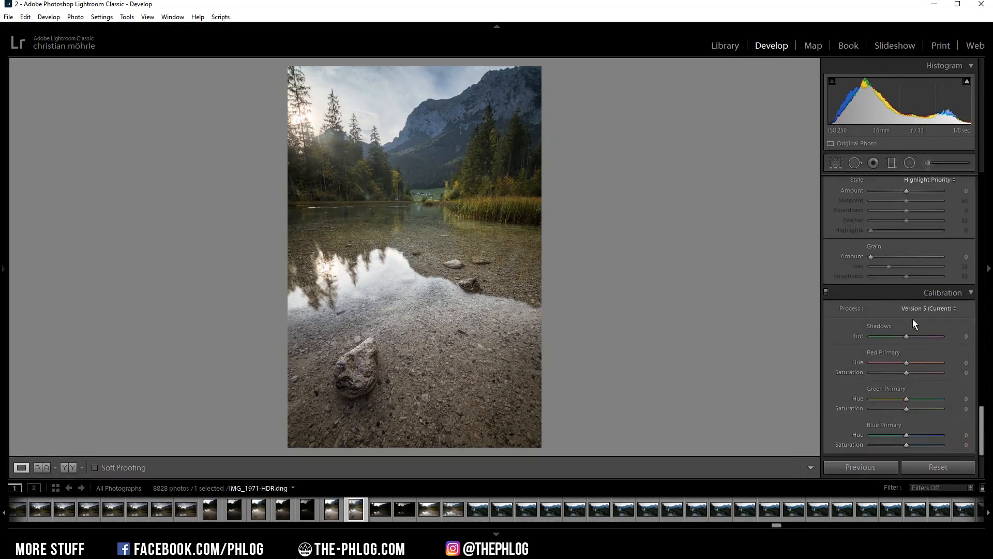
mouse_move(935, 373)
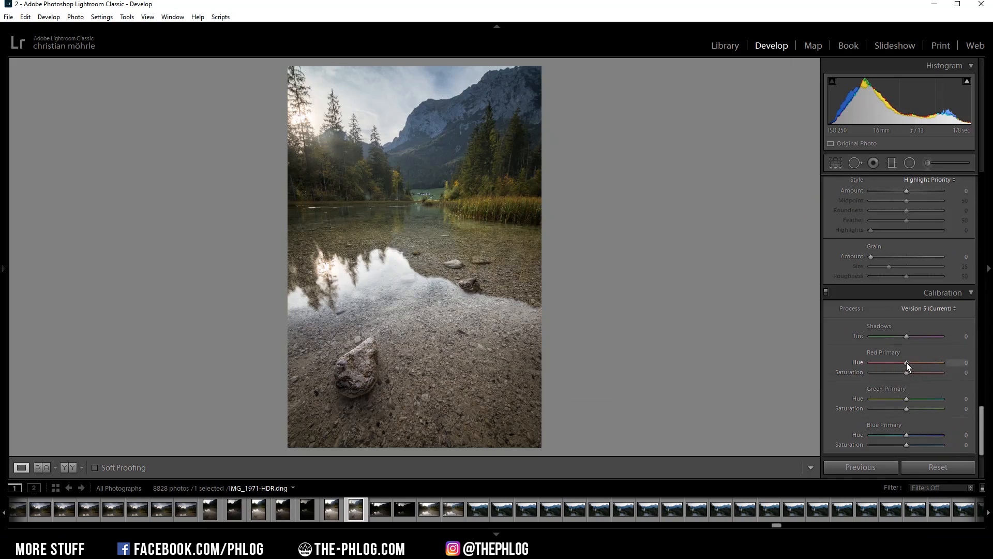
left_click_drag(925, 362, 906, 362)
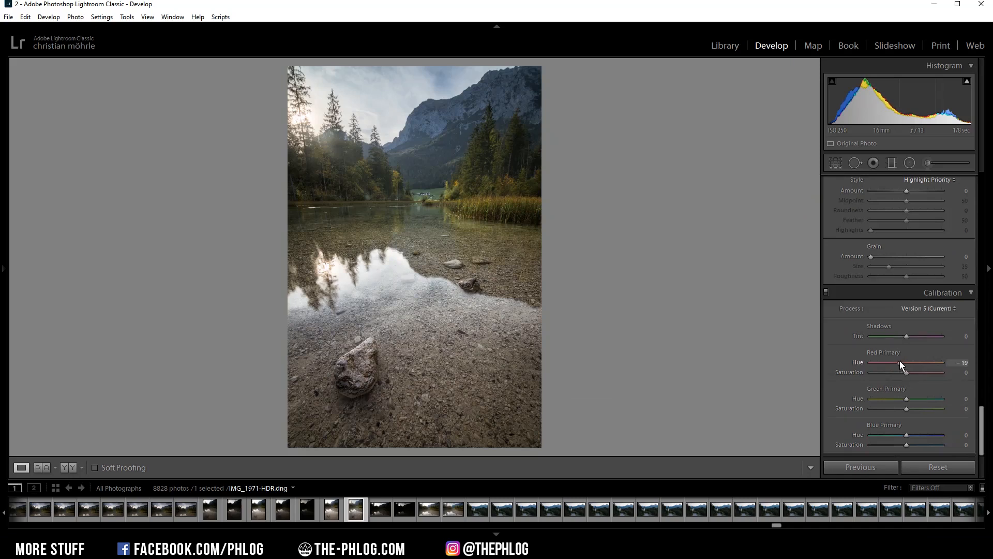
left_click_drag(902, 362, 907, 362)
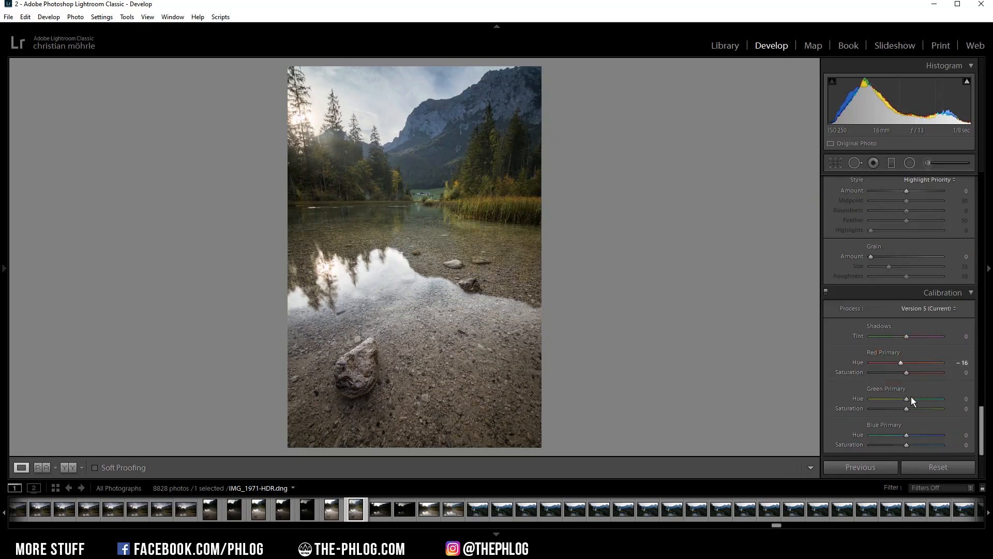
left_click_drag(906, 399, 917, 398)
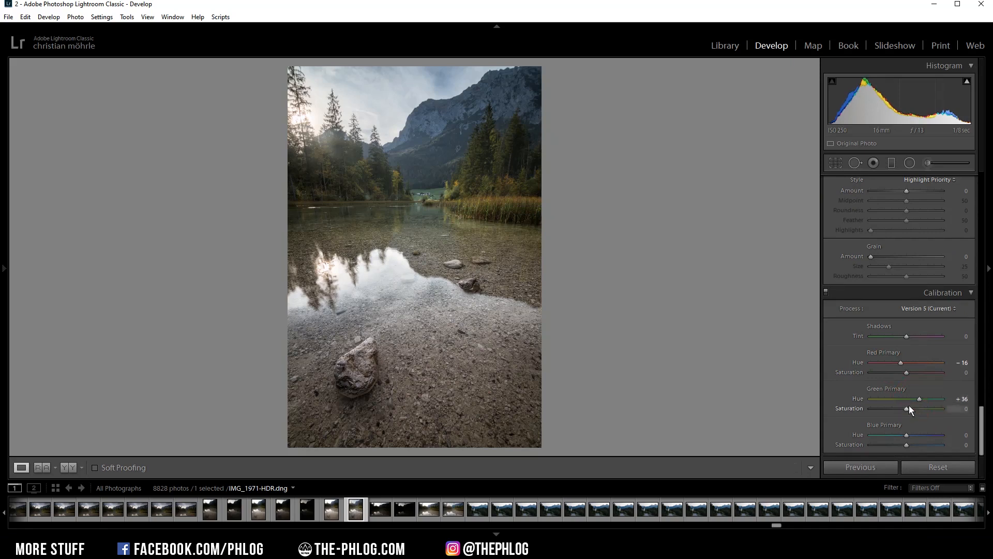
left_click_drag(906, 409, 914, 408)
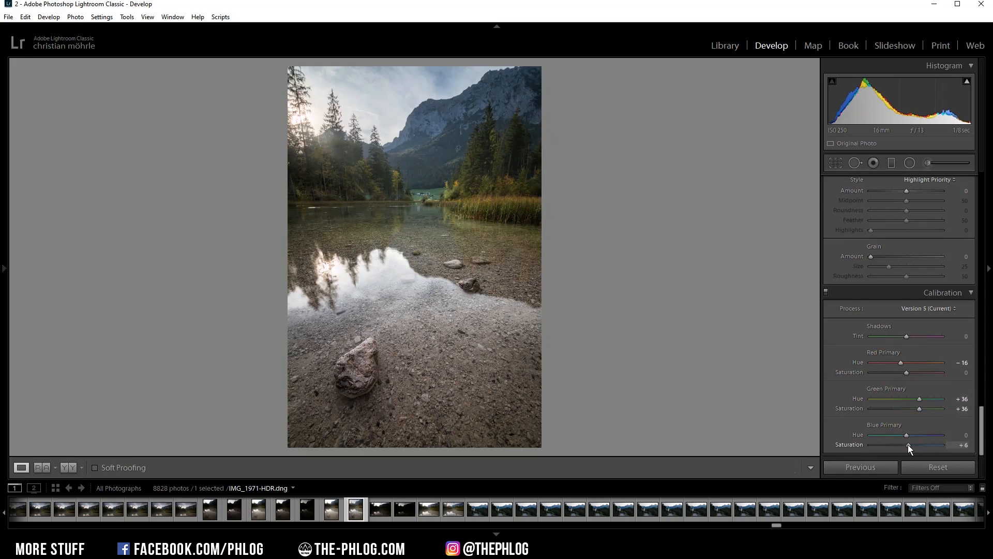
Raise Blue Primary Saturation to about +29.
left_click_drag(907, 444, 918, 444)
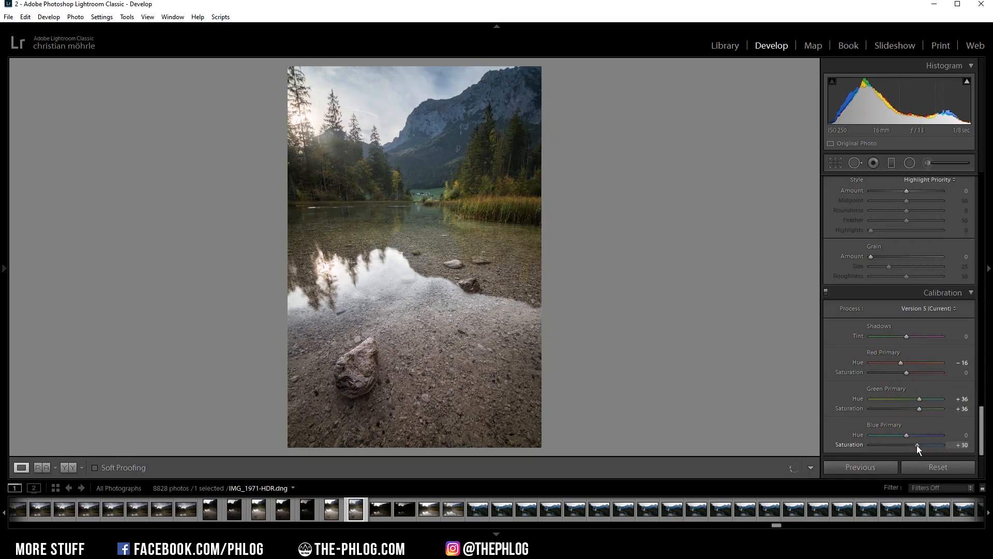
left_click_drag(918, 444, 918, 444)
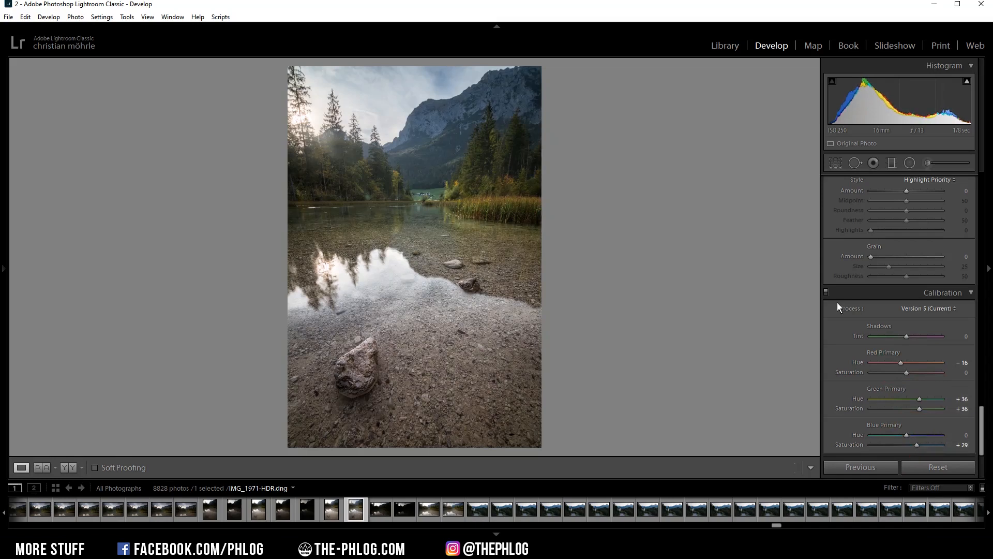
scroll("down", 3)
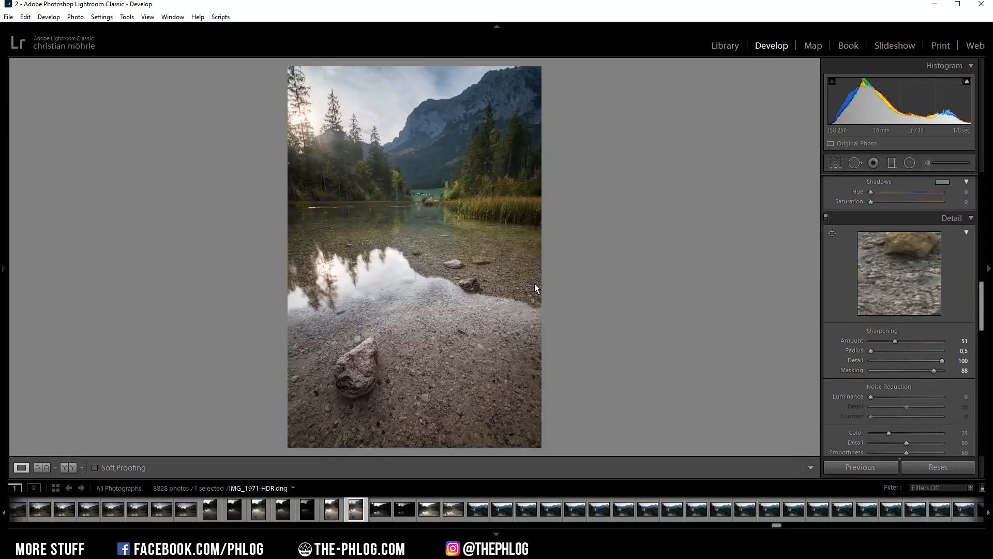
Send the graded lake photo to Adobe Photoshop CC 2019 via Edit In.
right_click(355, 509)
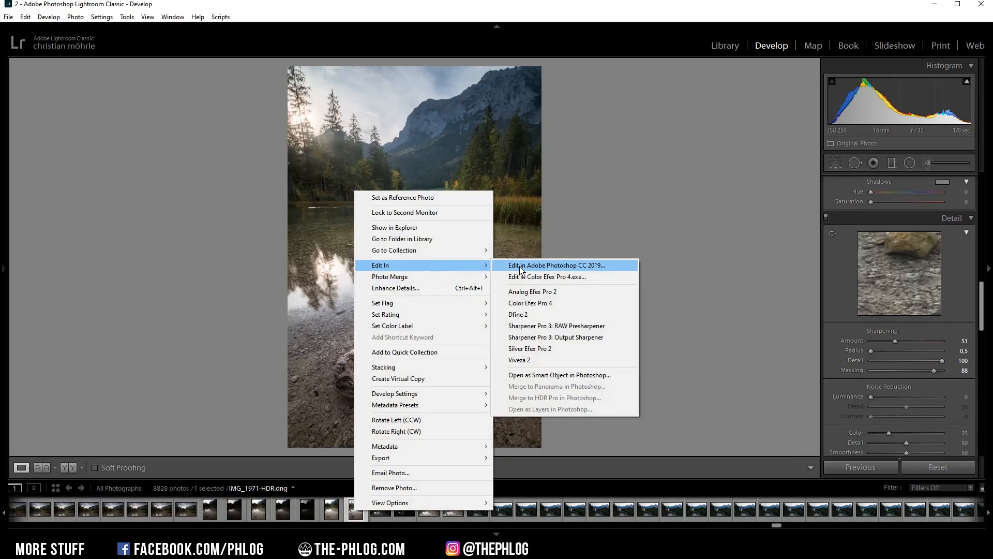
left_click(554, 265)
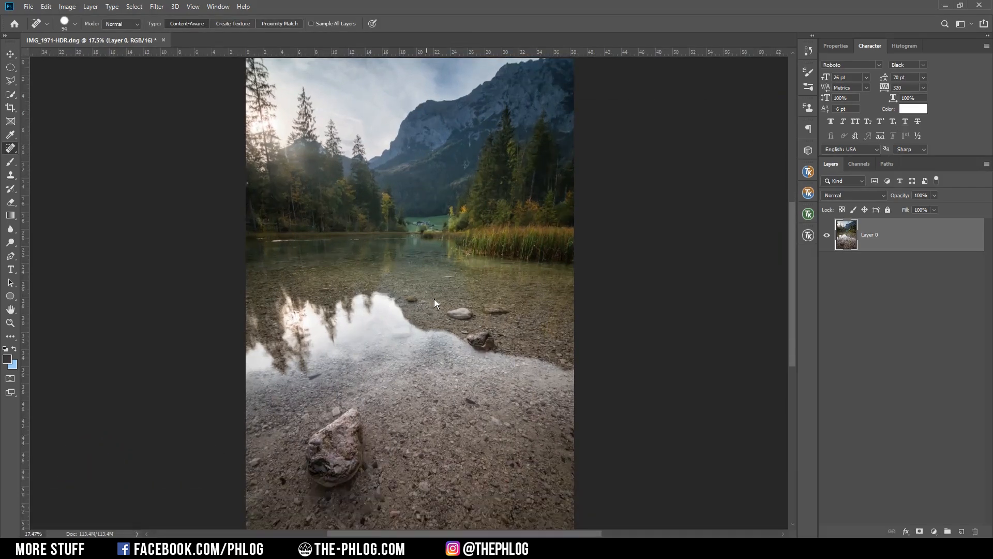
mouse_move(268, 182)
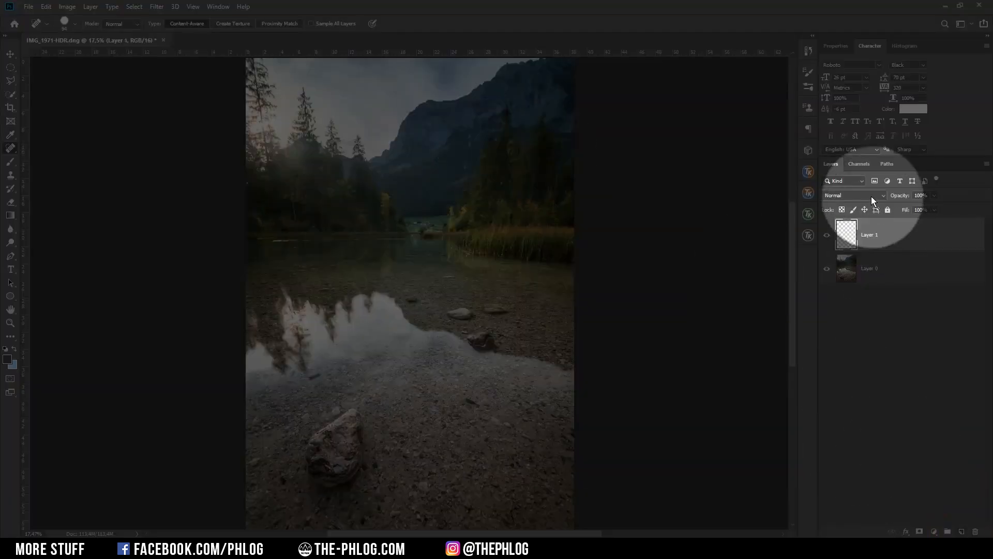
On a new Hard Light layer, paint a faint 10% glow over the sunlit trees with a sampled sky colour.
left_click(856, 195)
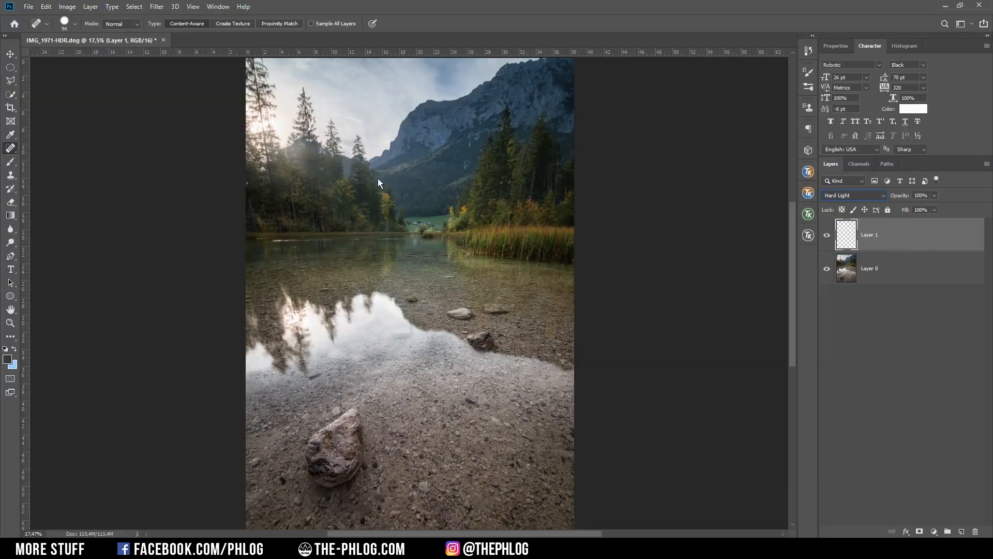
key("b")
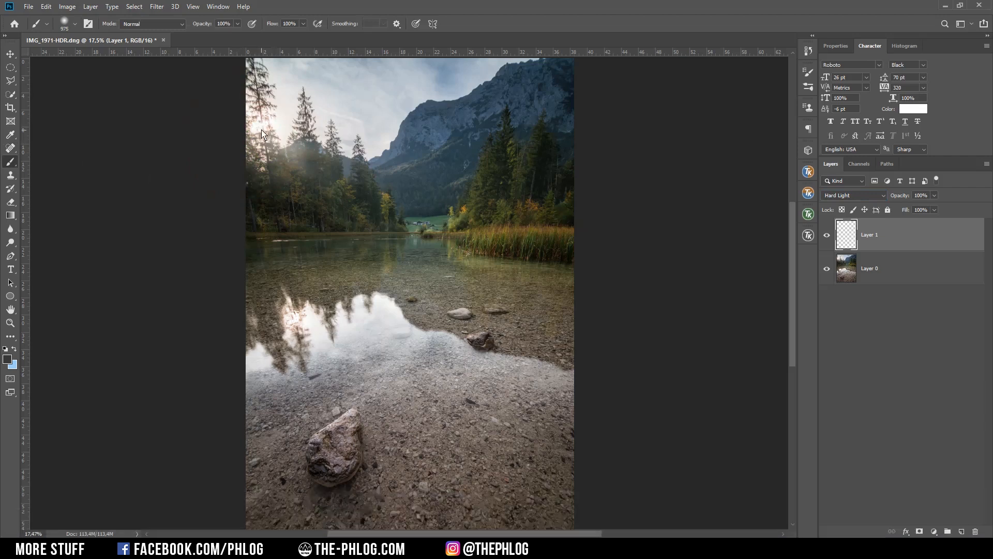
key("alt")
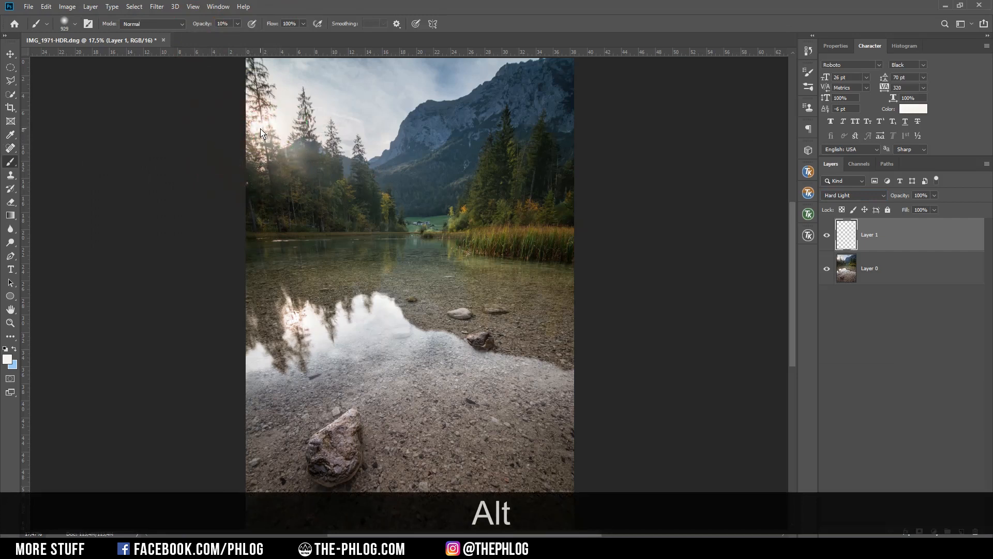
left_click(289, 147)
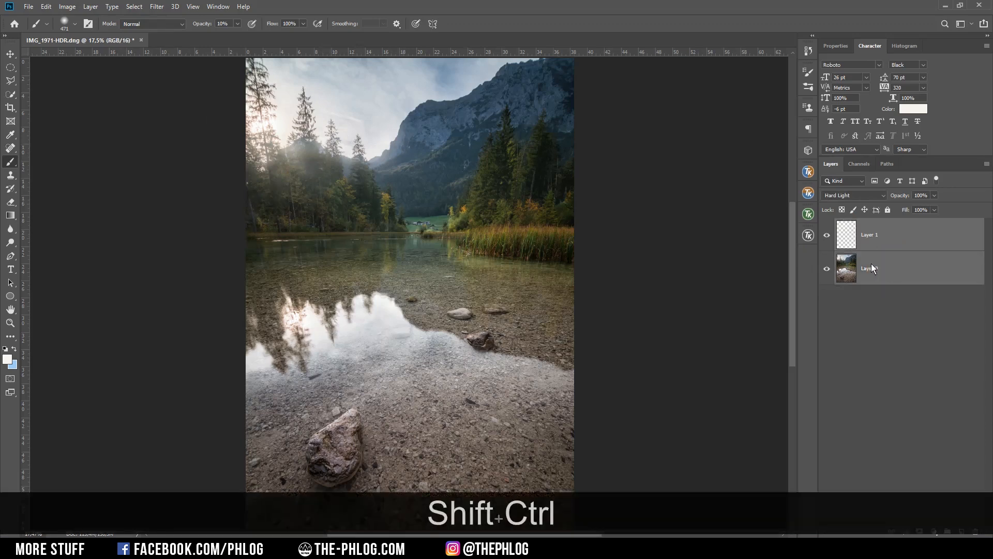
Merge visible layers and launch Color Efex Pro 4 from the Nik Collection filters.
key("Shift+Ctrl+E")
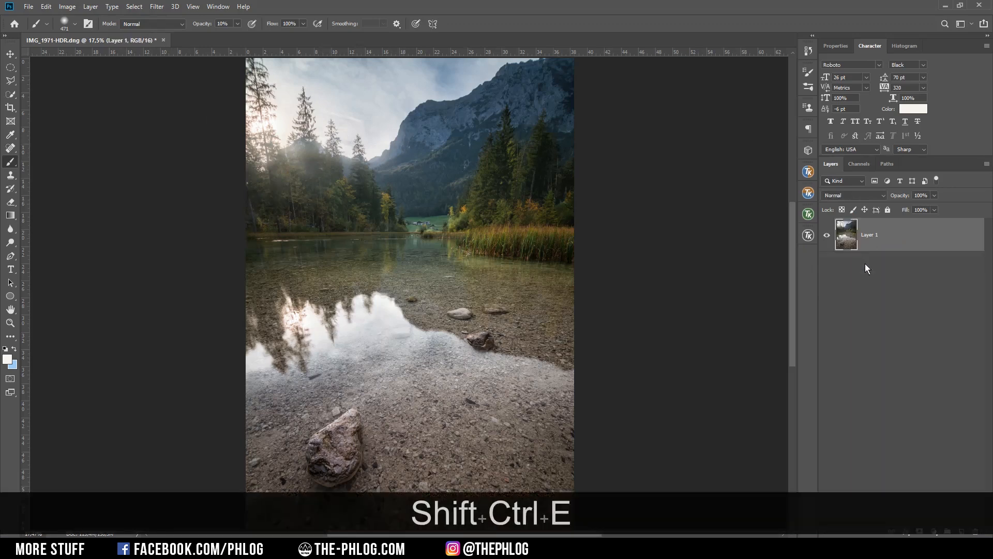
left_click(156, 6)
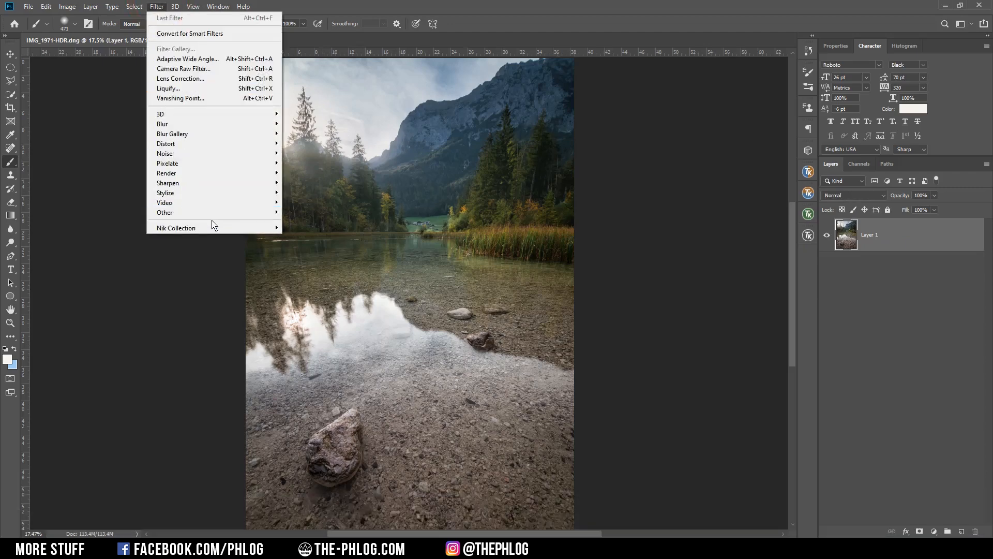
left_click(177, 227)
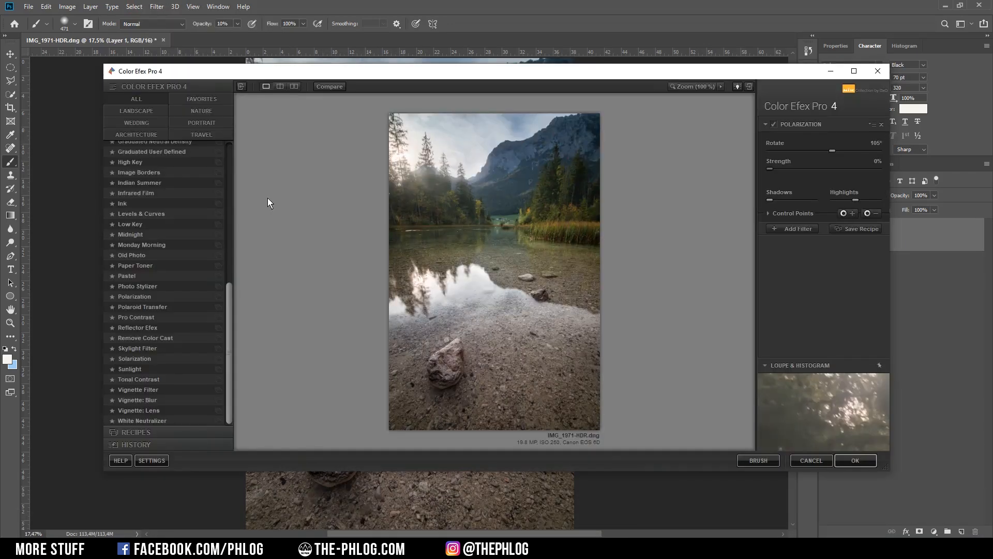
mouse_move(177, 188)
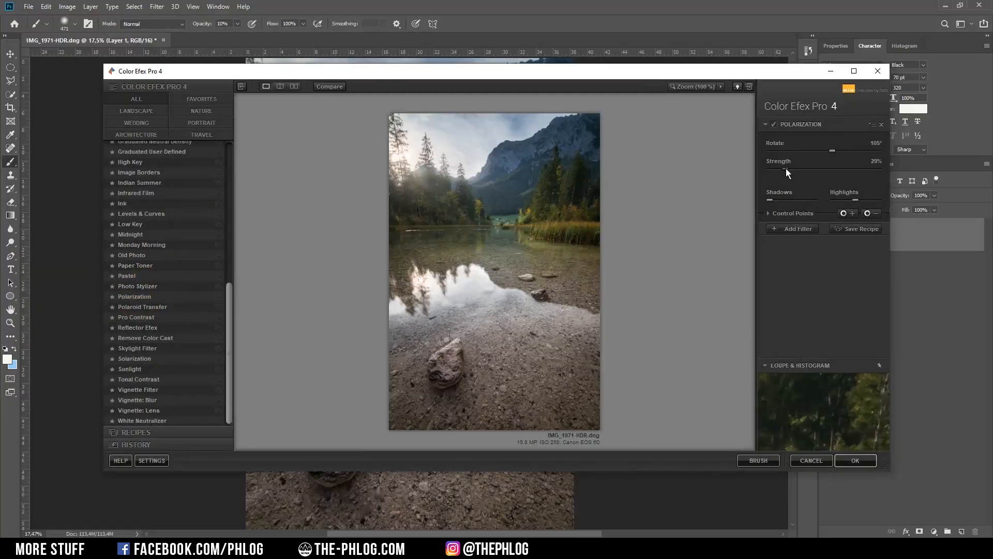
Apply Polarization at 200% strength as a new layer and compare it on and off.
left_click_drag(787, 171, 842, 170)
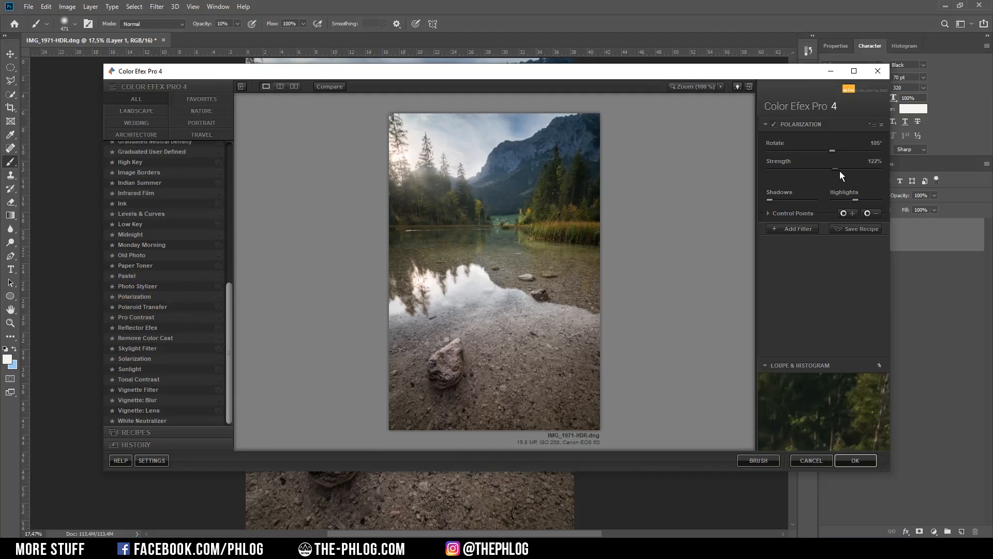
left_click_drag(849, 171, 877, 171)
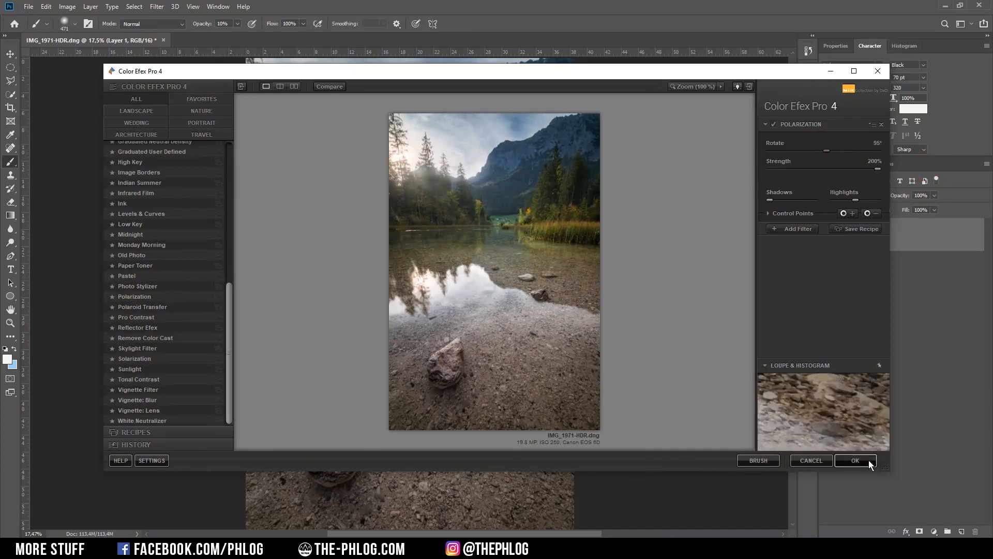
left_click(855, 460)
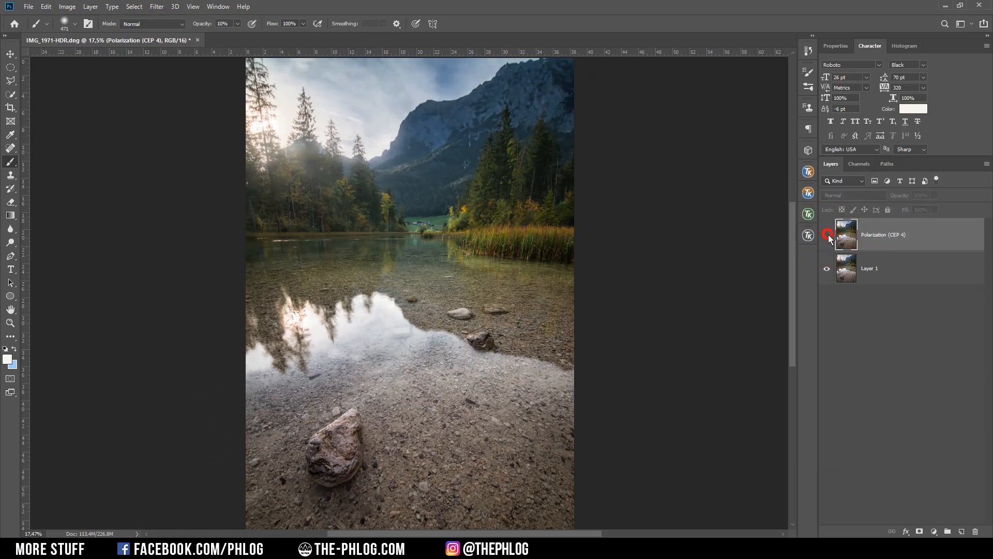
left_click(827, 234)
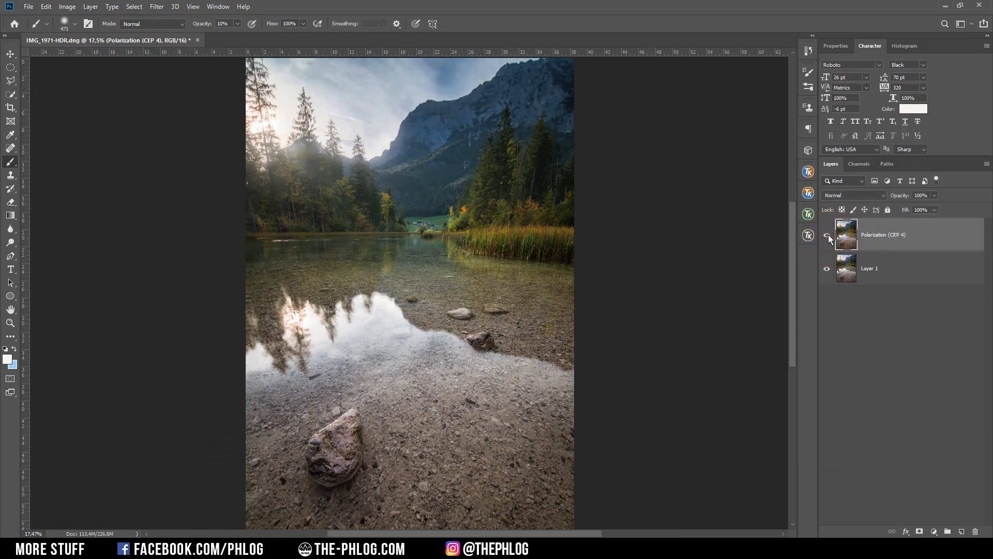
Merge the polarization layer down and reopen Color Efex Pro 4.
key("Ctrl+E")
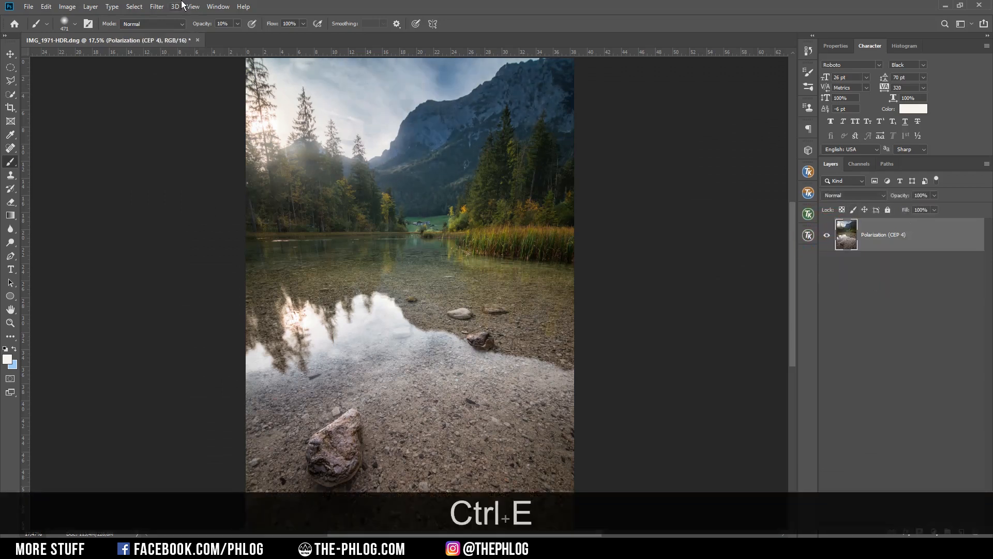
left_click(156, 7)
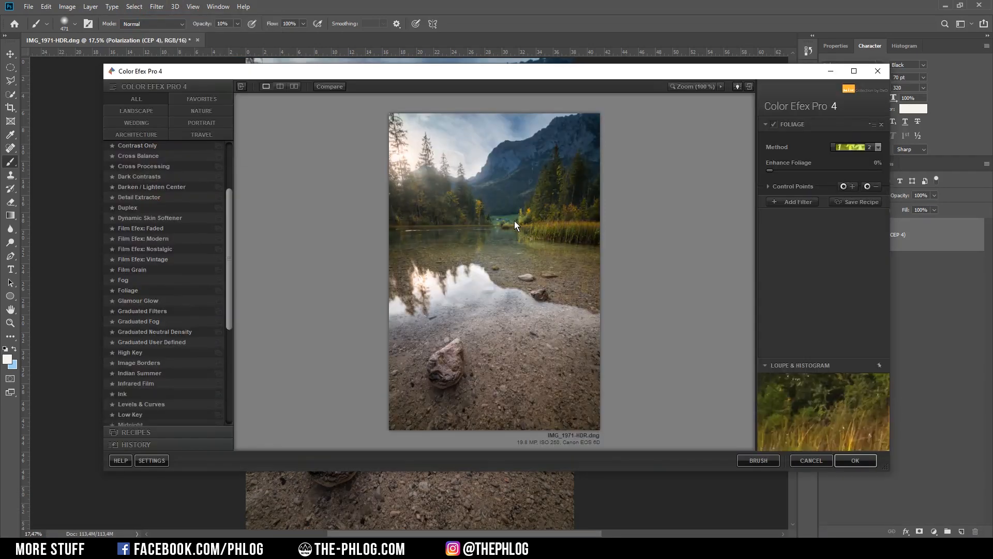
mouse_move(483, 138)
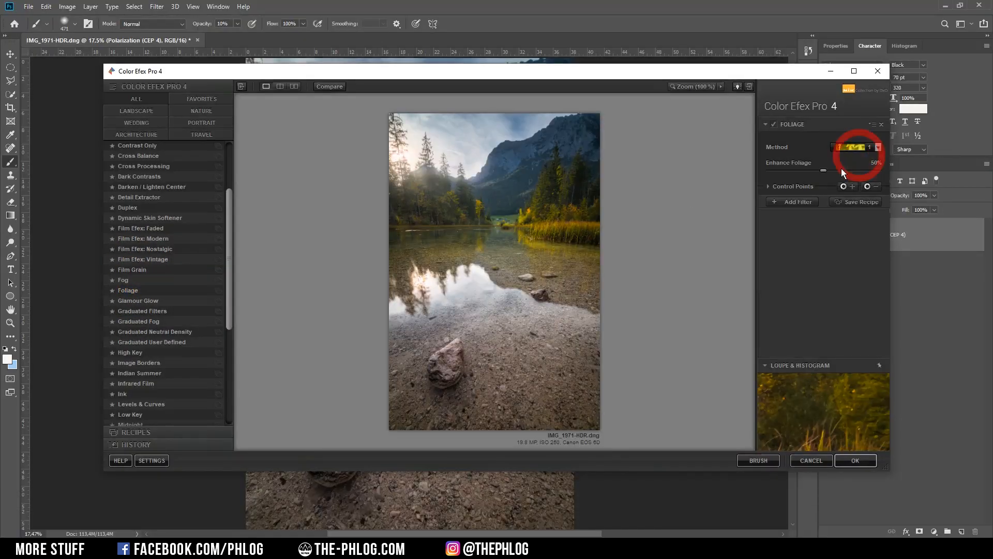
Apply Foliage with Enhance Foliage at about 70% as a new layer.
left_click_drag(804, 170, 769, 170)
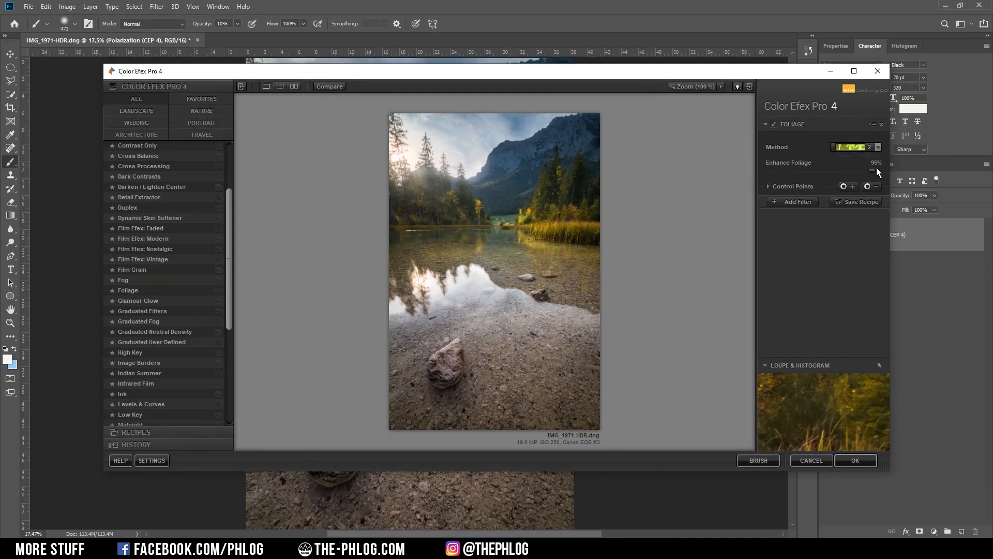
left_click_drag(877, 171, 855, 171)
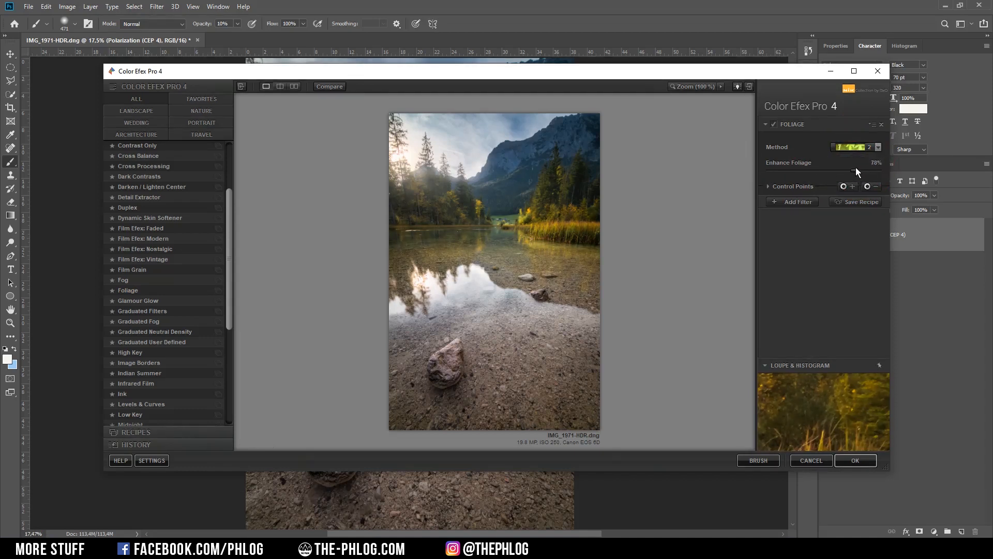
left_click_drag(842, 171, 865, 172)
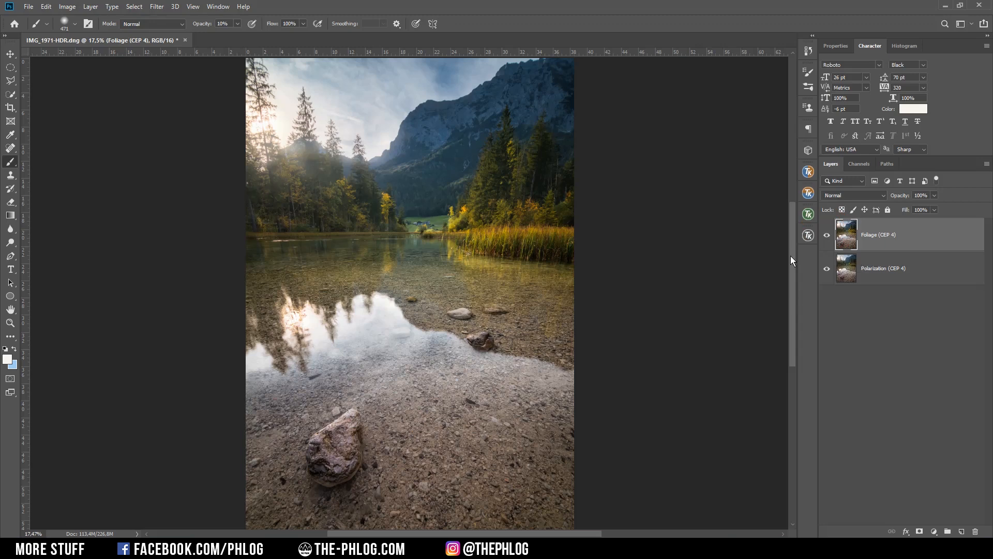
Apply Classical Soft Focus with a method preset at 50% strength as a new masked layer.
left_click(156, 6)
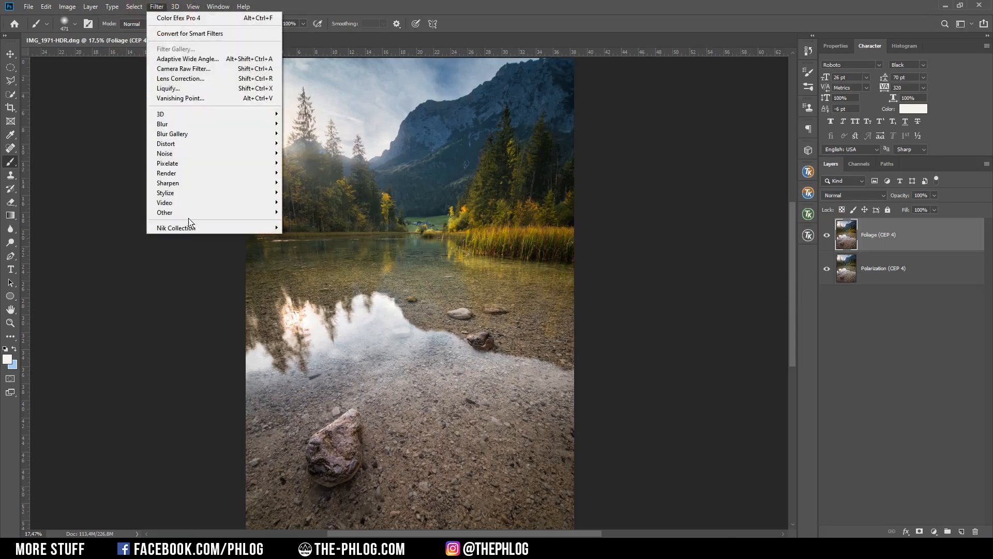
left_click(179, 18)
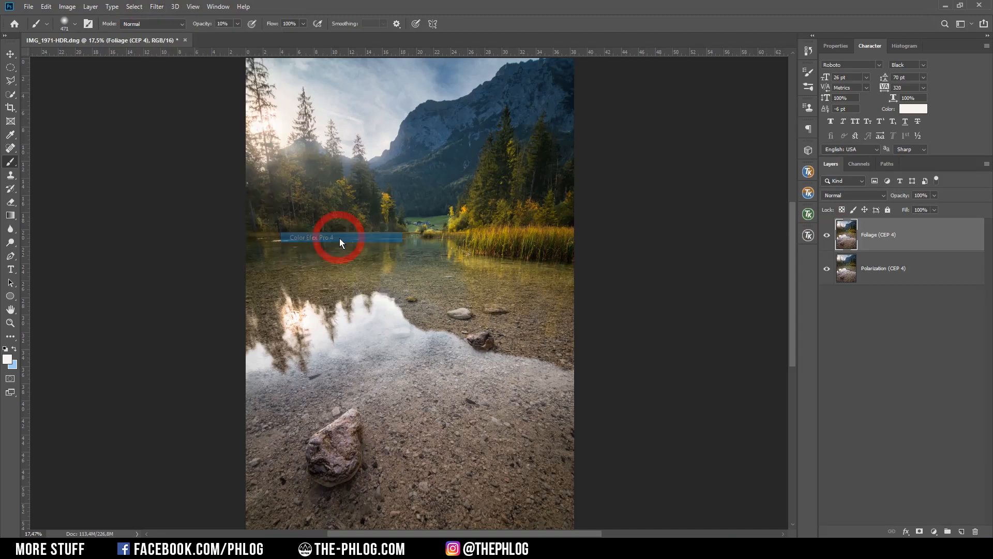
left_click(340, 242)
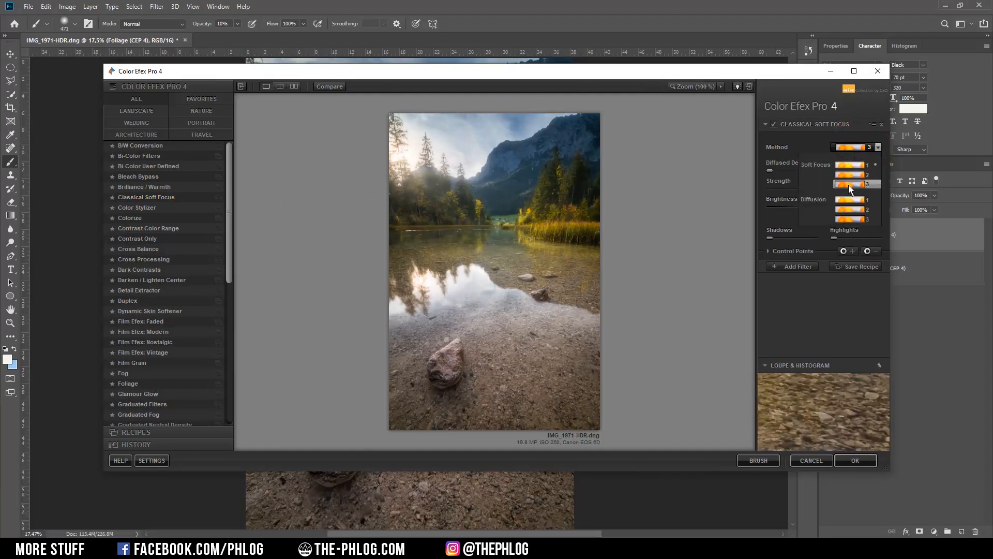
left_click(850, 185)
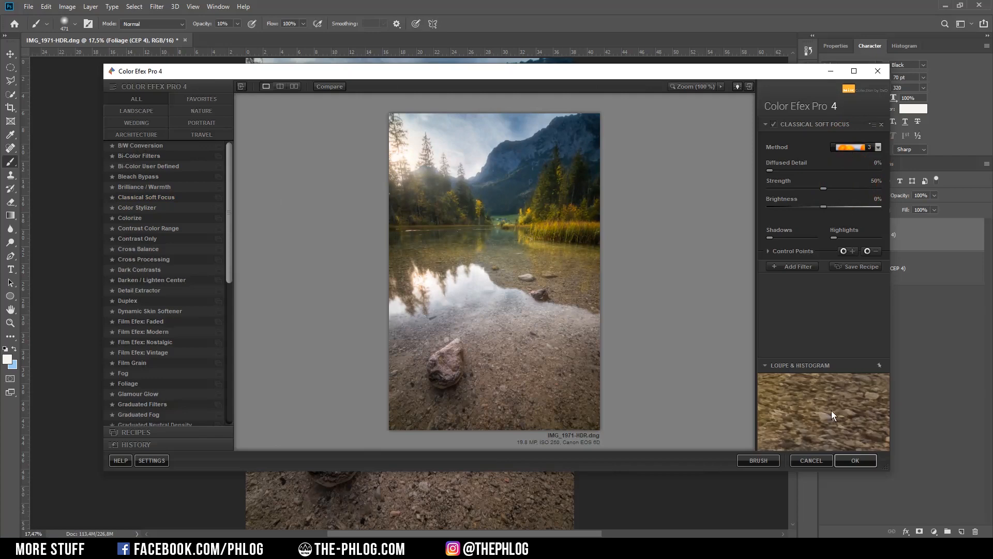
left_click(855, 459)
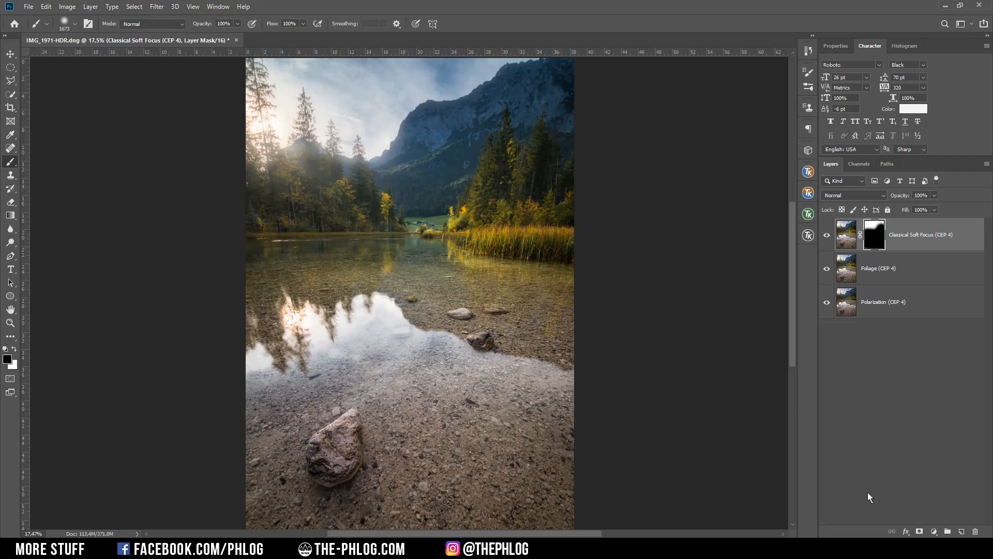
key("F")
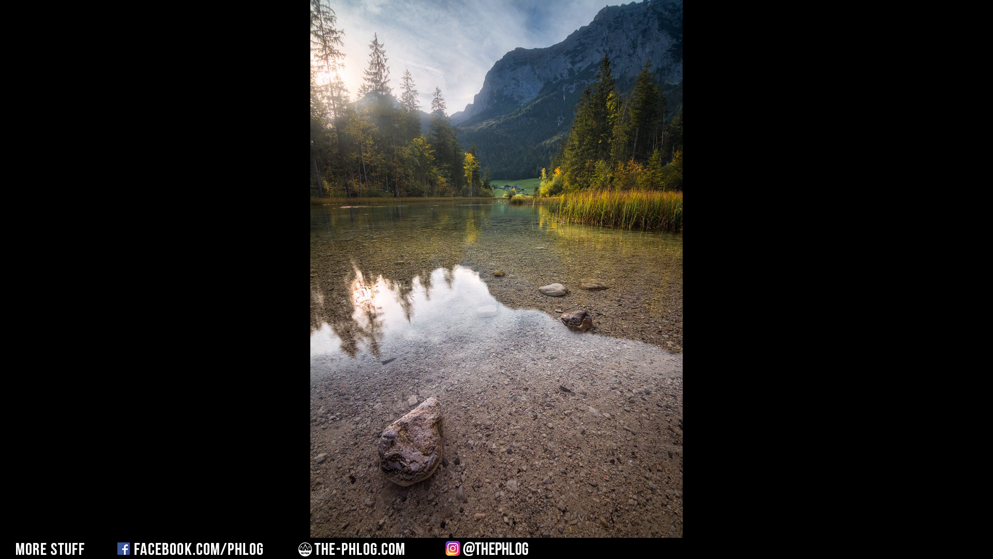